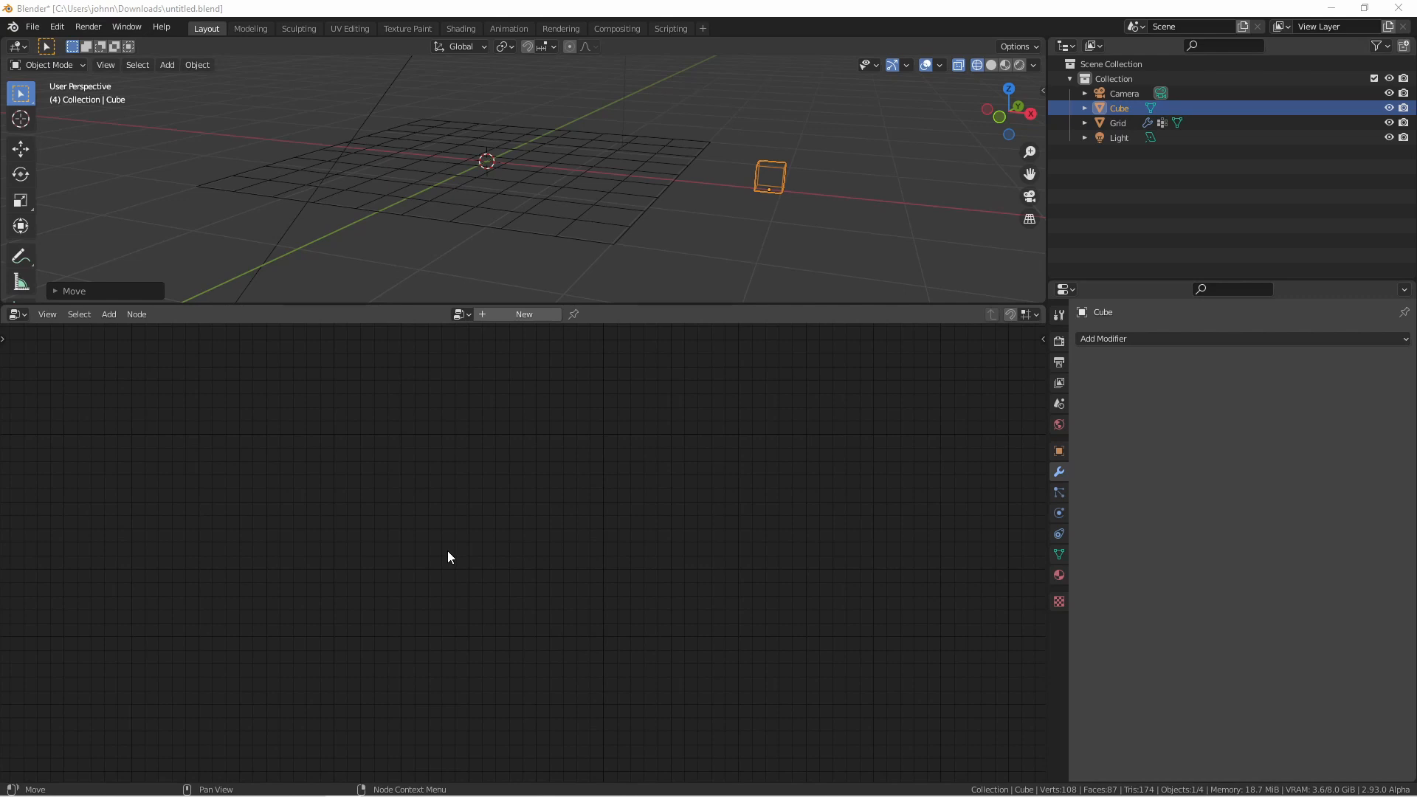
pyautogui.moveTo(734, 538)
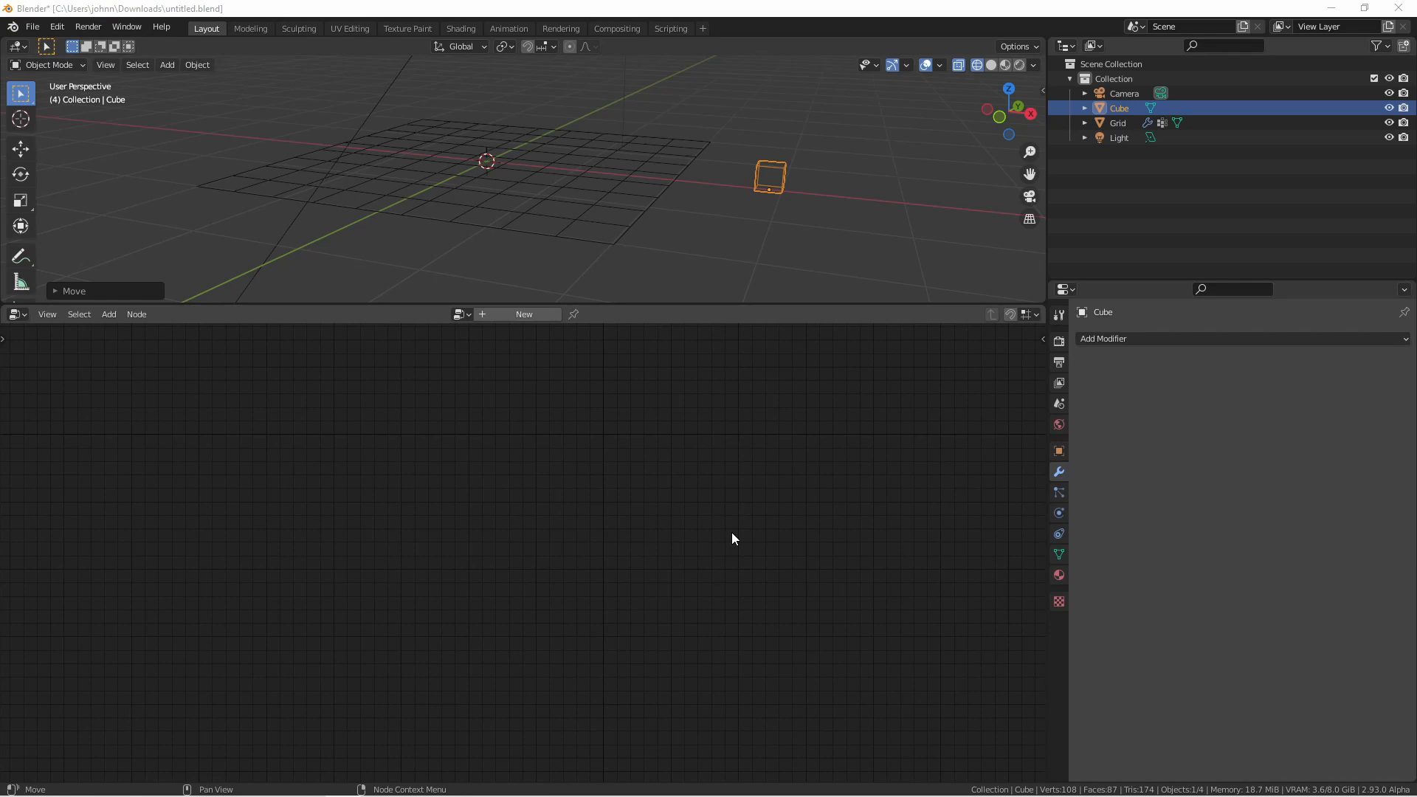
pyautogui.moveTo(610, 490)
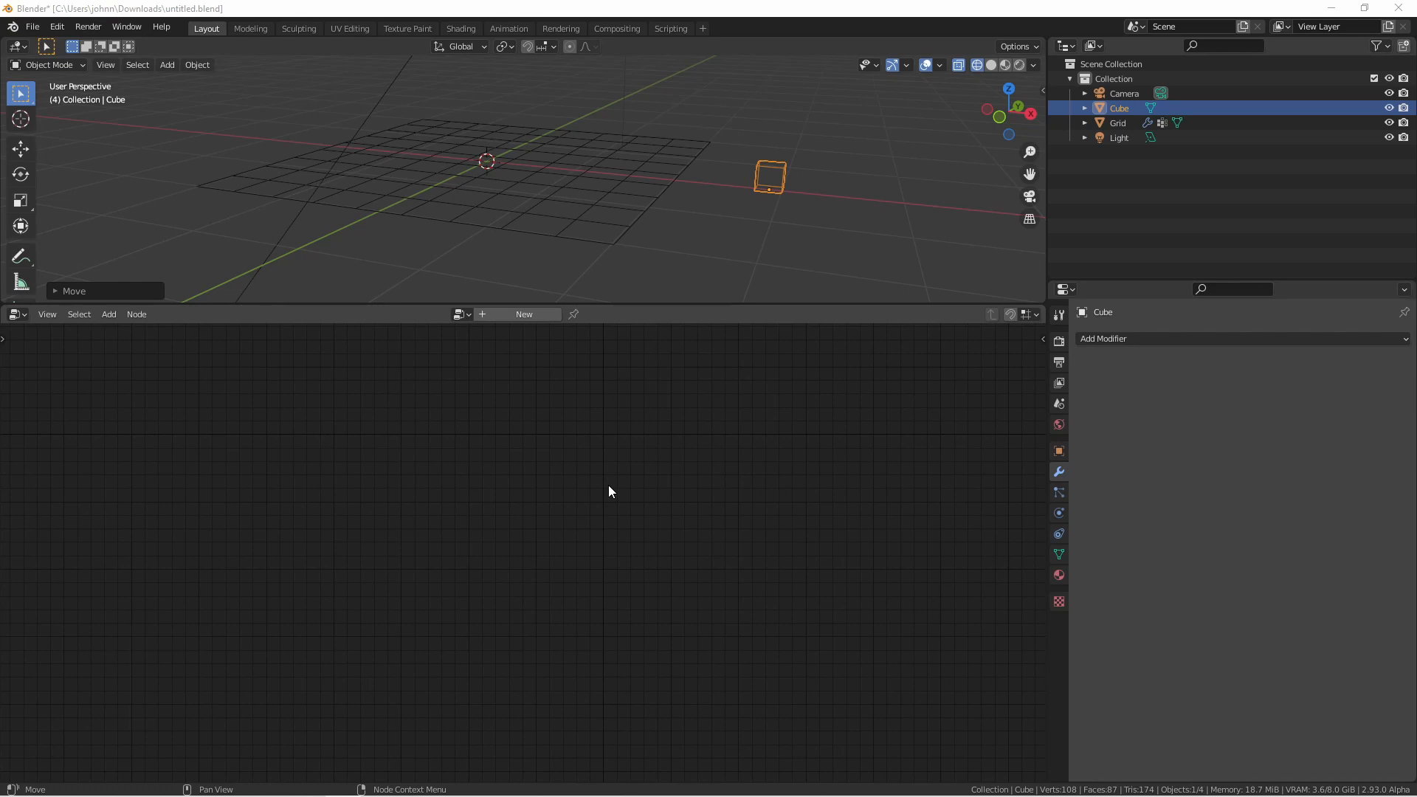
pyautogui.moveTo(513, 474)
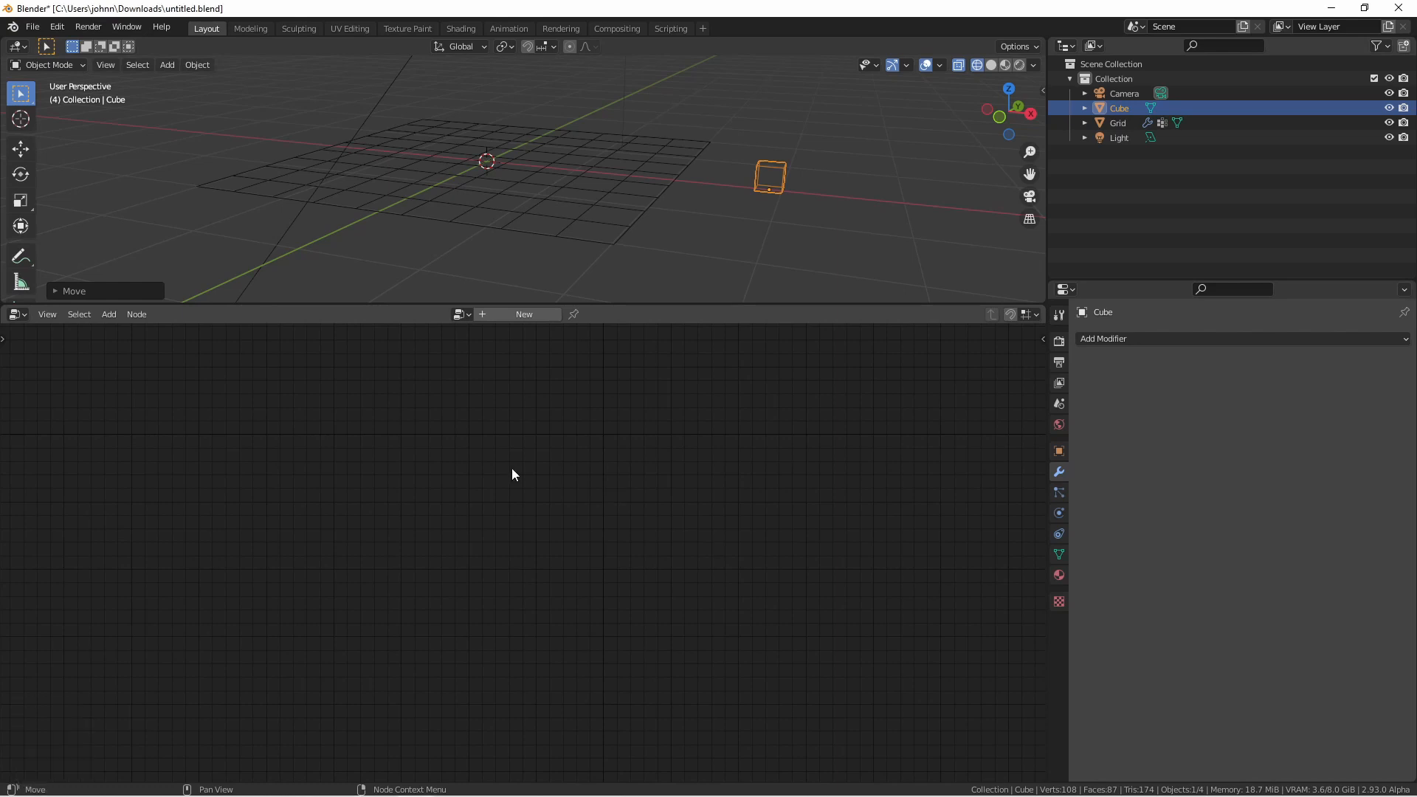
# Step: Create a Geometry Nodes modifier on the Grid with a pass-through node tree
pyautogui.press('Tab')
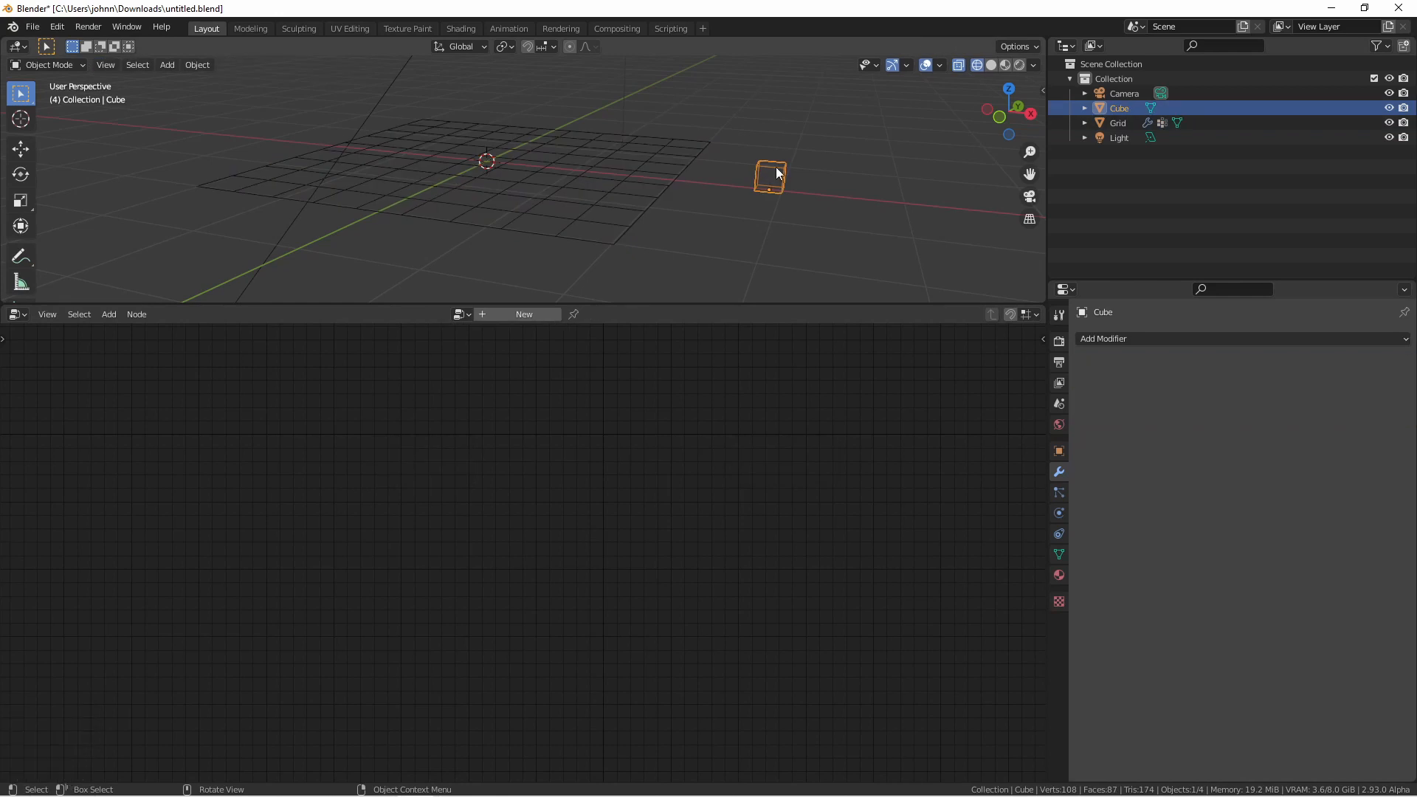
pyautogui.moveTo(511, 171)
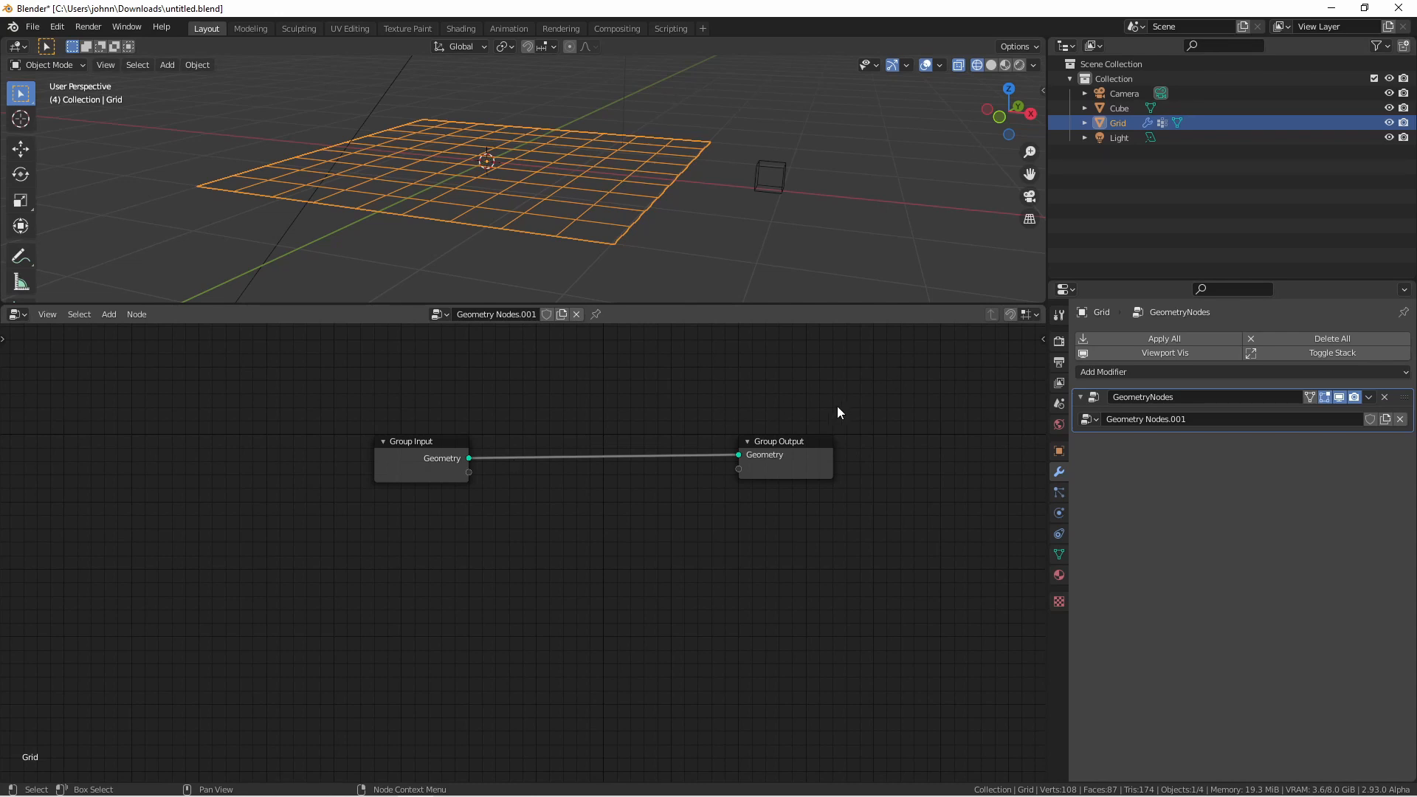
# Step: Add an Attribute Randomize node on the geometry link writing to an attribute named select
pyautogui.click(107, 313)
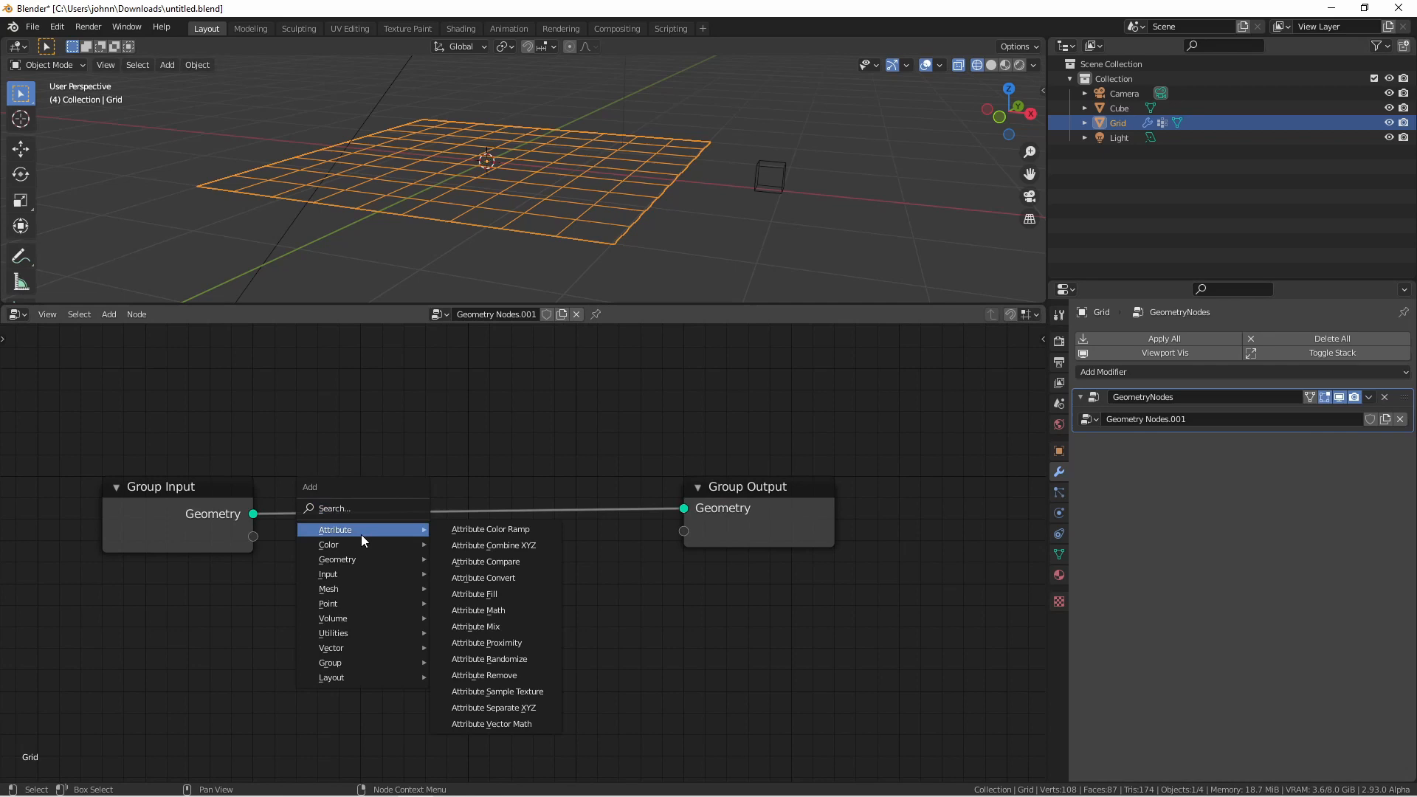
pyautogui.click(488, 658)
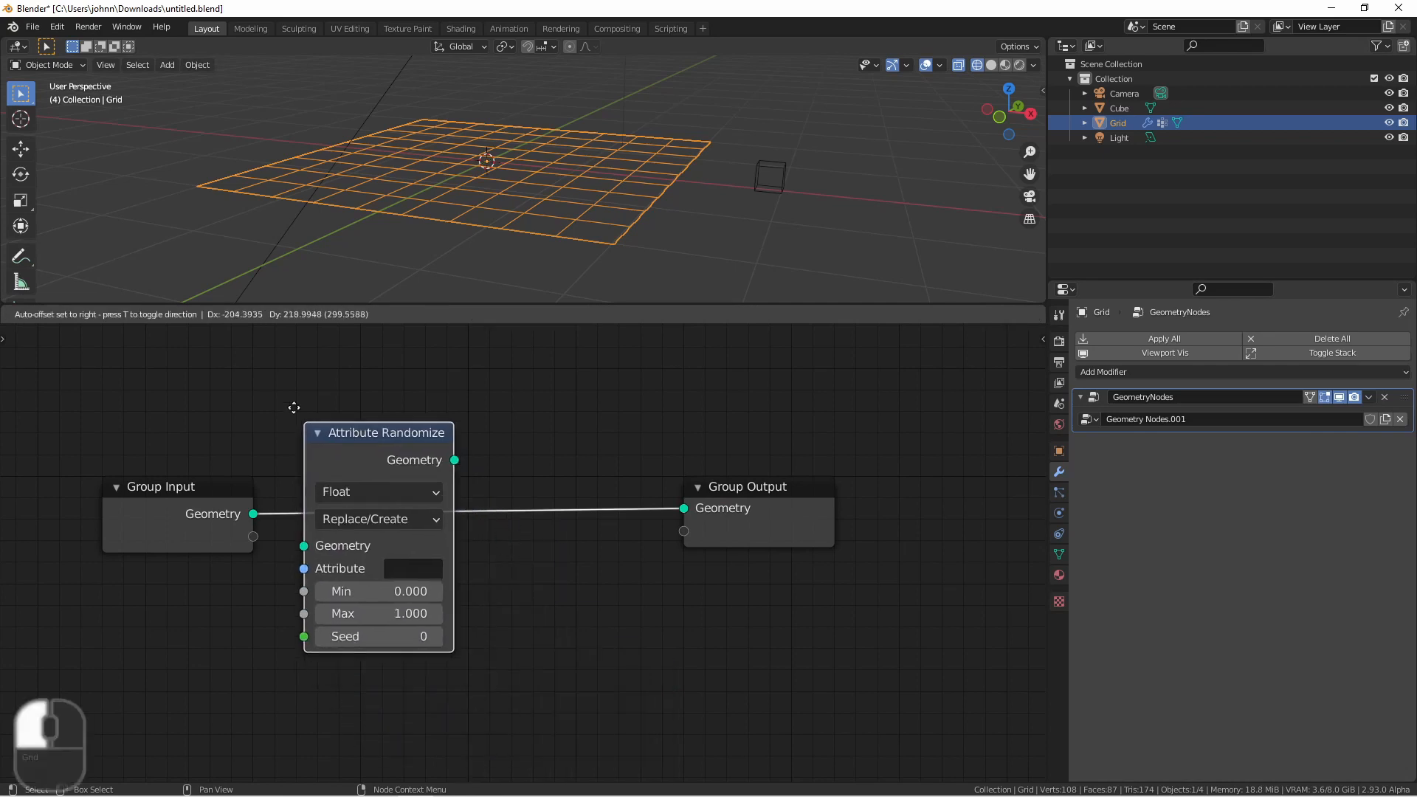
pyautogui.write('select')
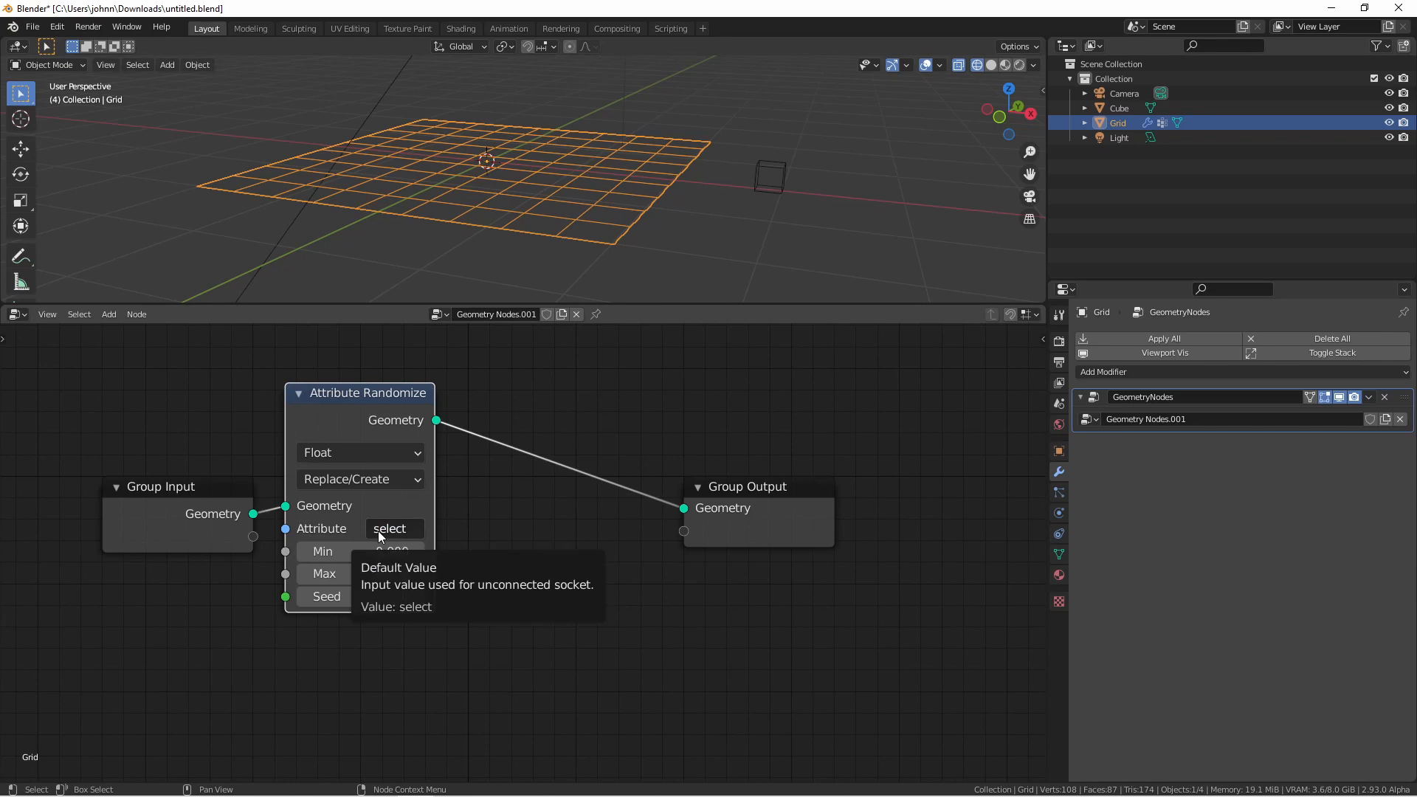
pyautogui.moveTo(468, 639)
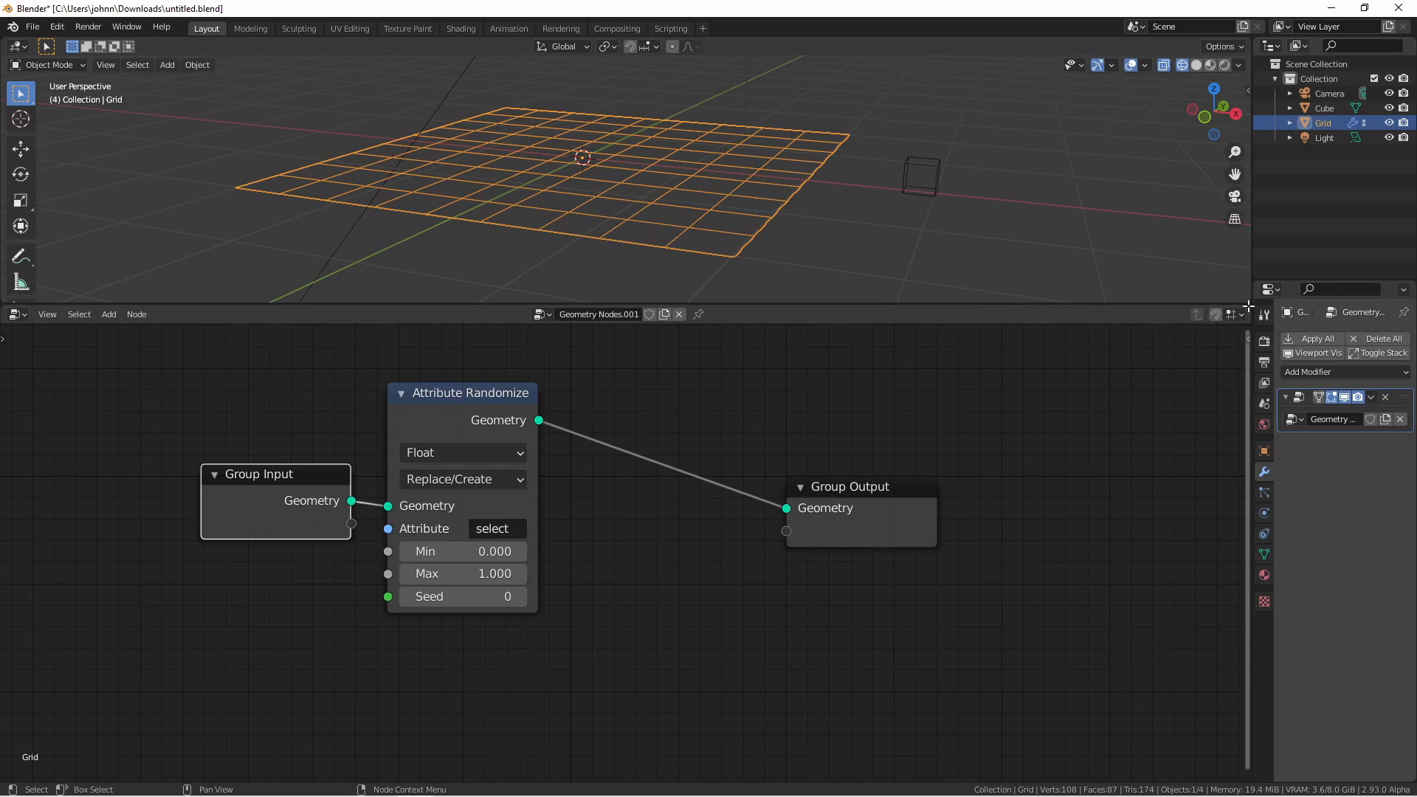
# Step: Turn the split-off area into a Spreadsheet listing the Grid's points and select values
pyautogui.click(755, 312)
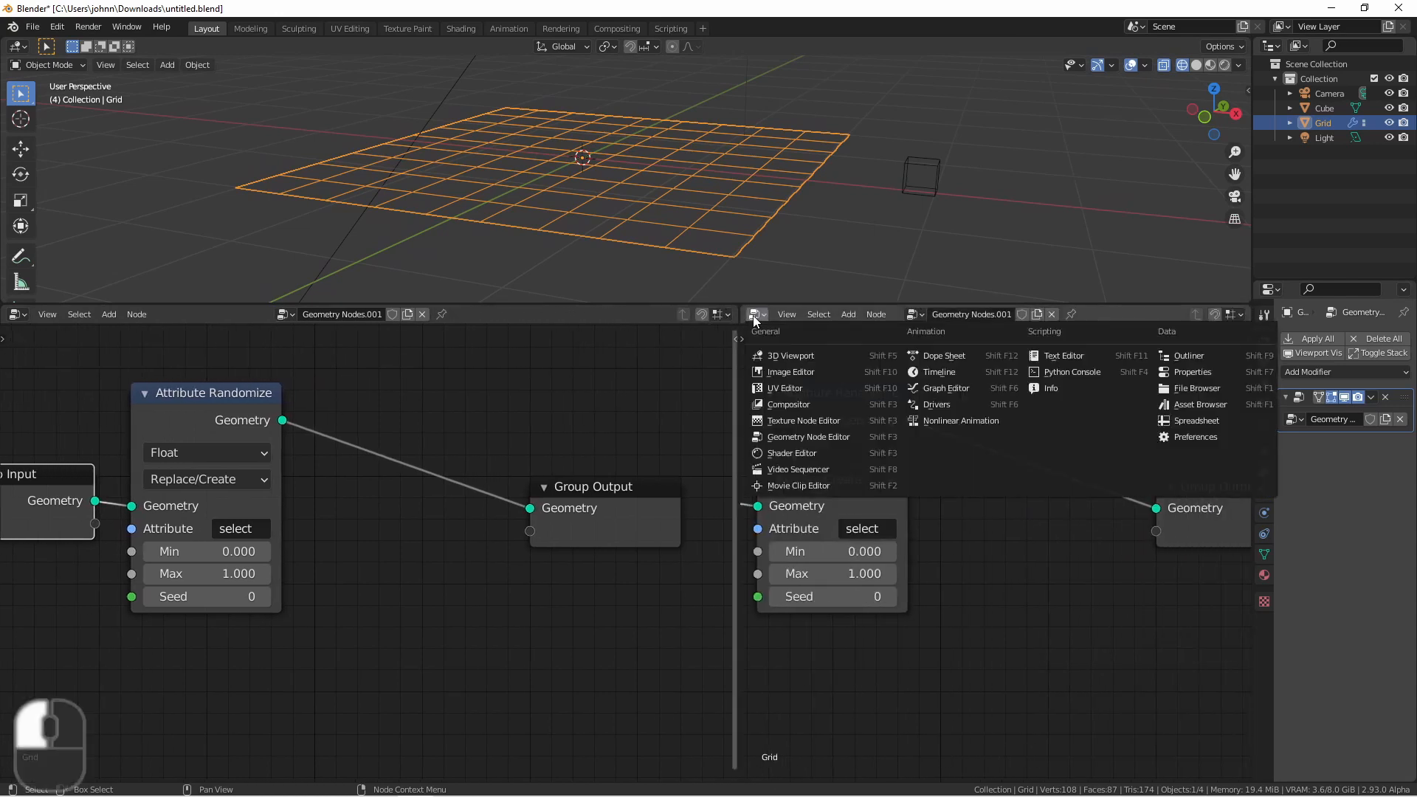
pyautogui.click(1194, 421)
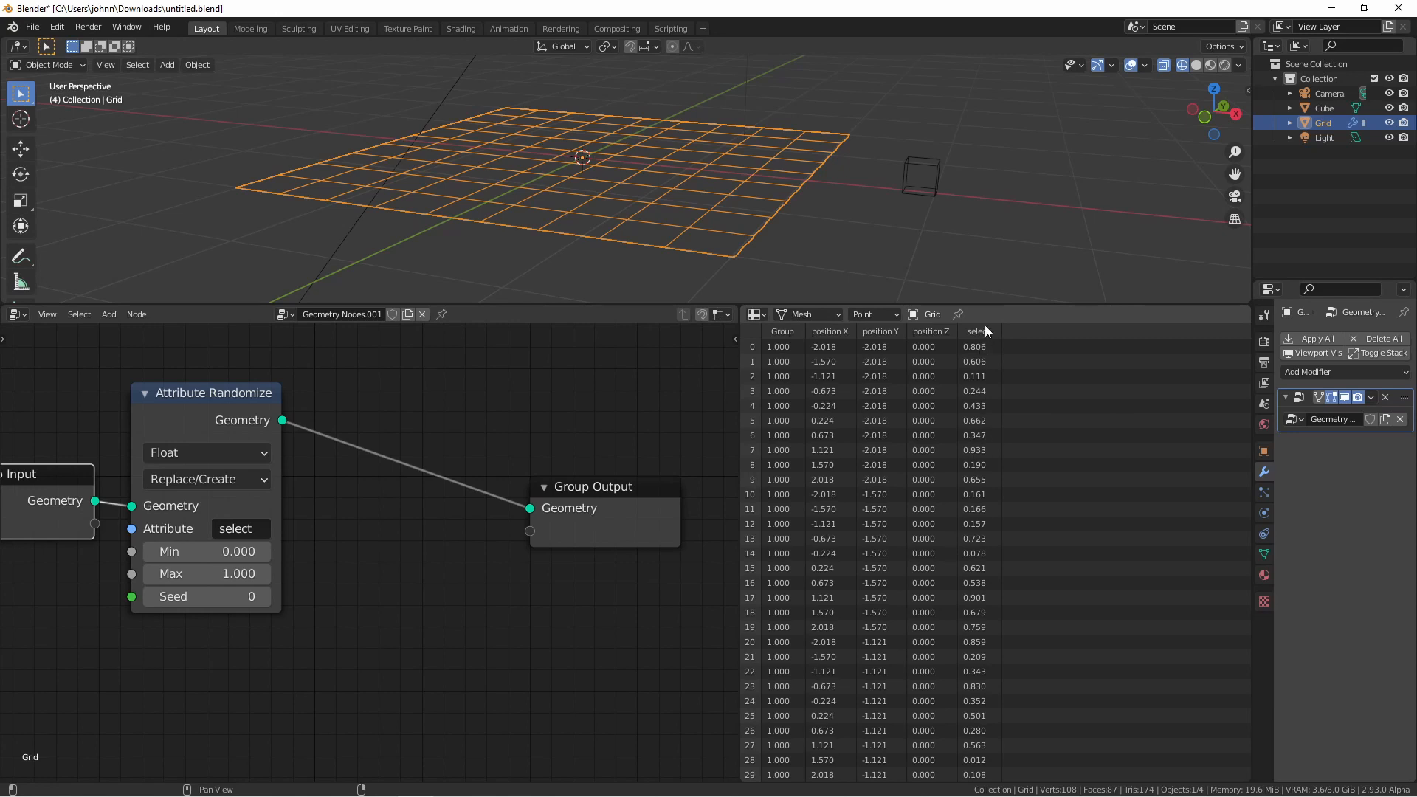
pyautogui.moveTo(983, 510)
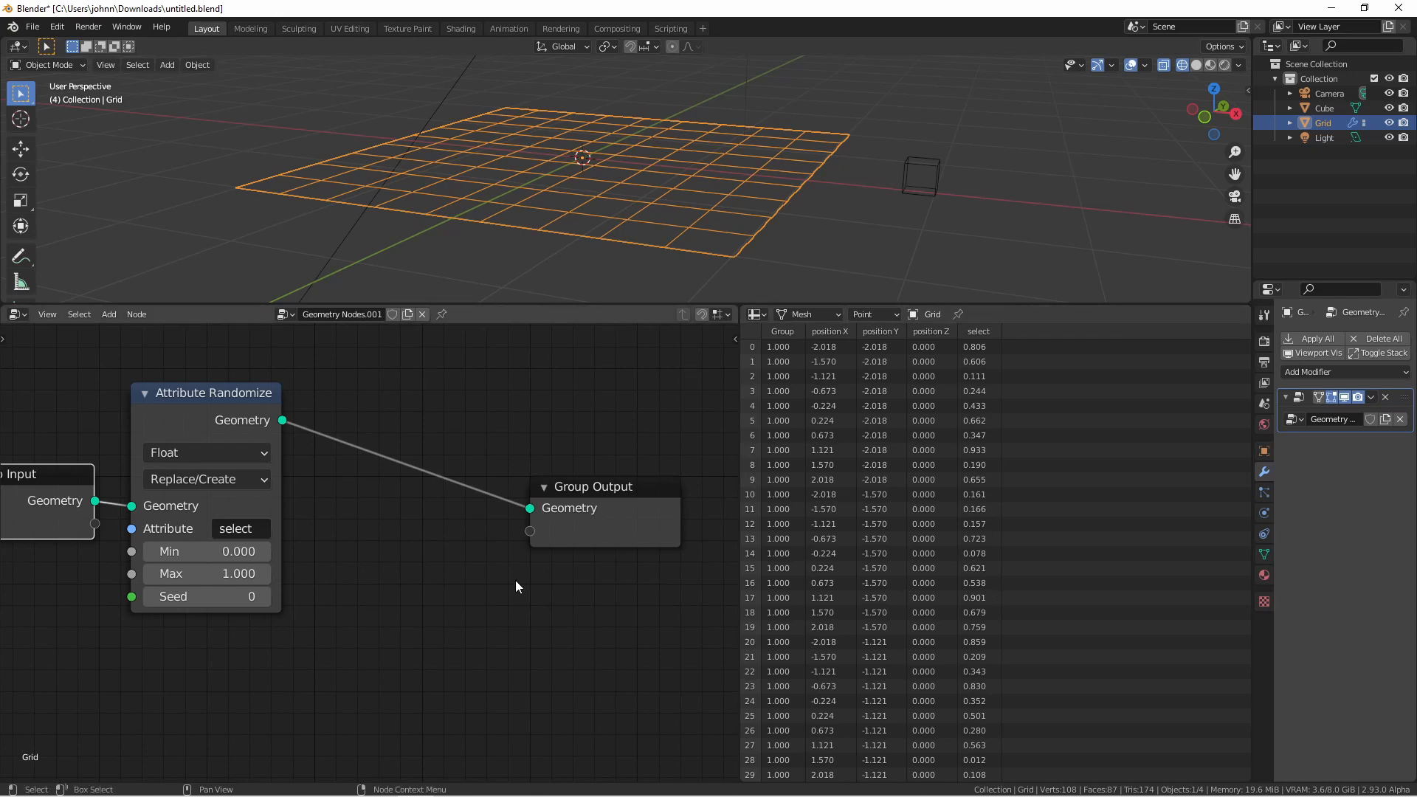
pyautogui.moveTo(416, 566)
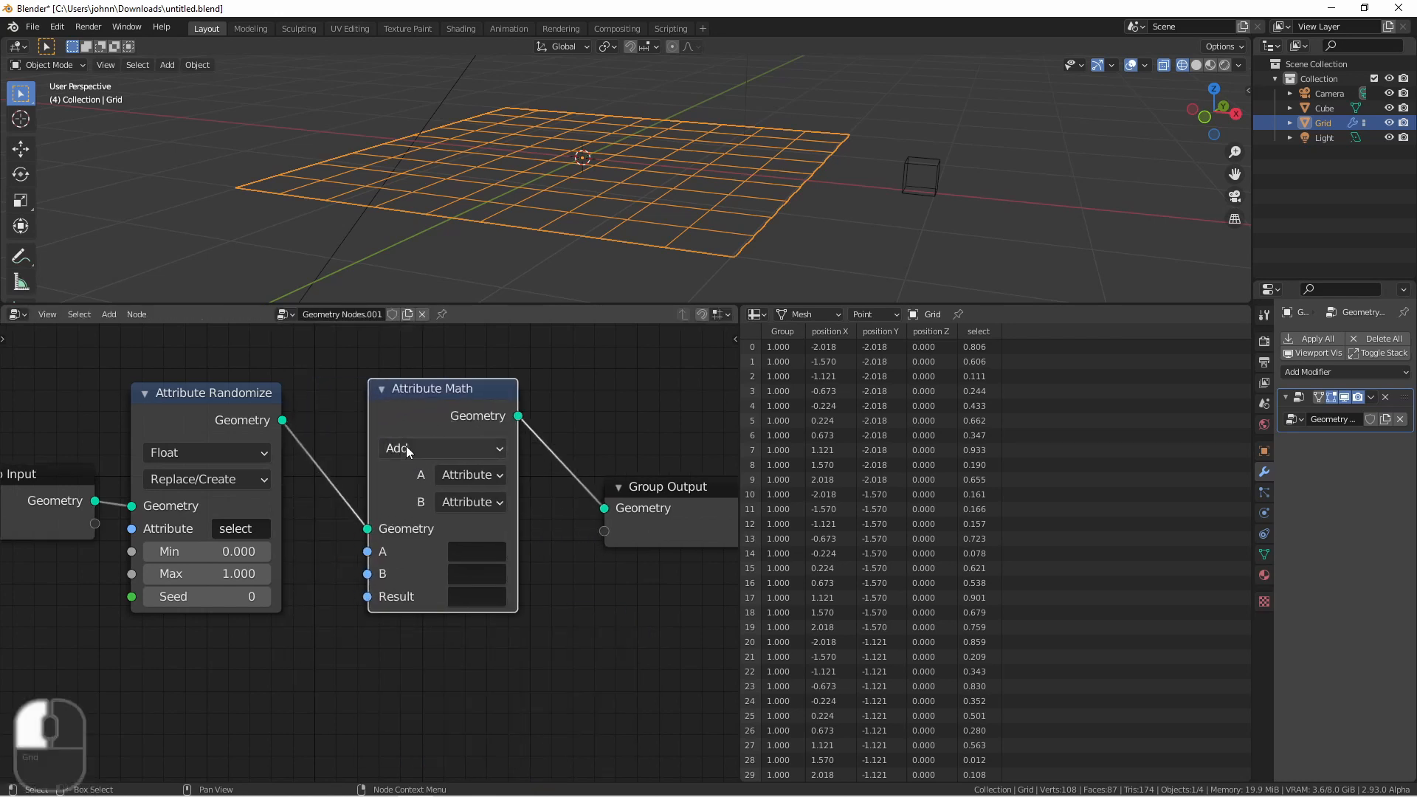
# Step: Make the Attribute Math node a Greater Than test of select against 0.5
pyautogui.click(442, 448)
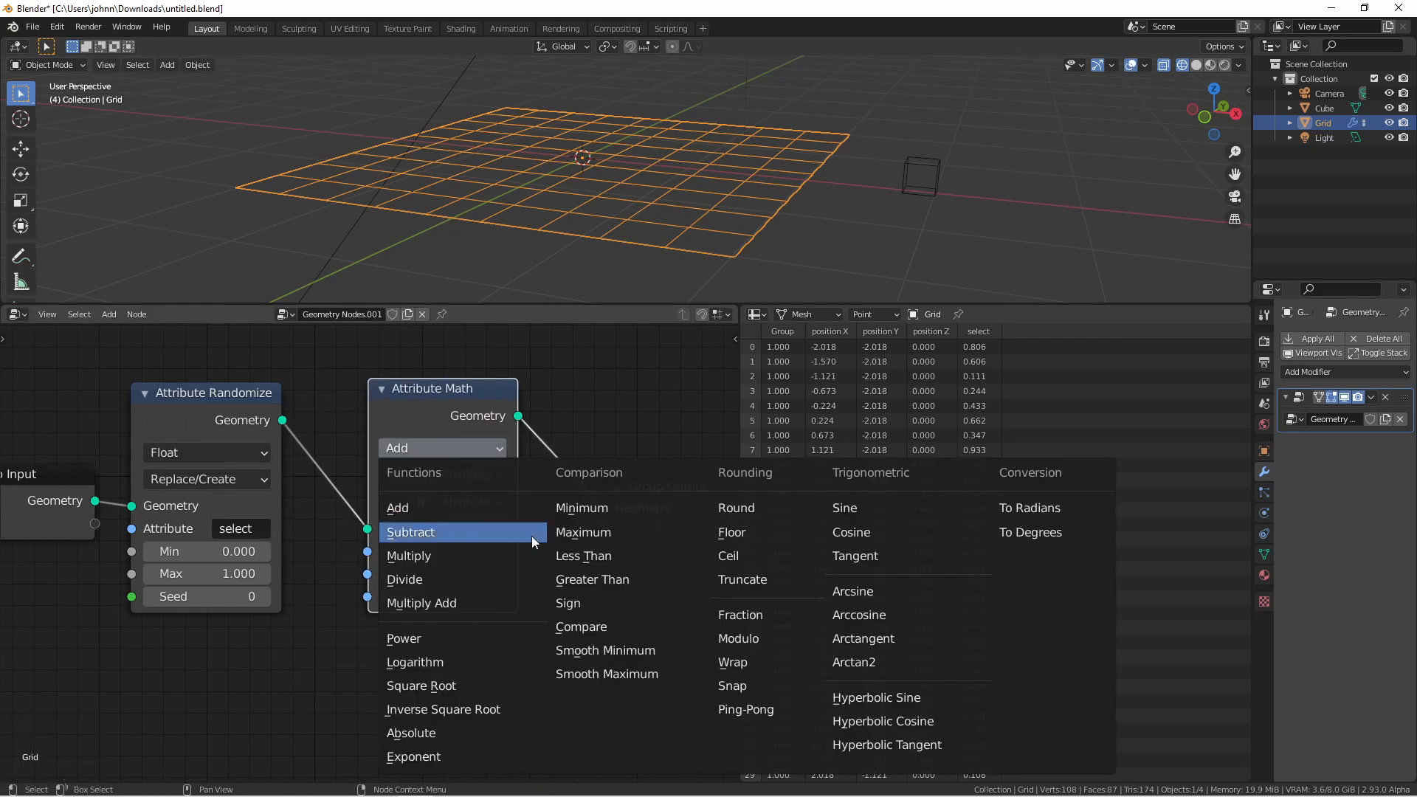
pyautogui.click(592, 579)
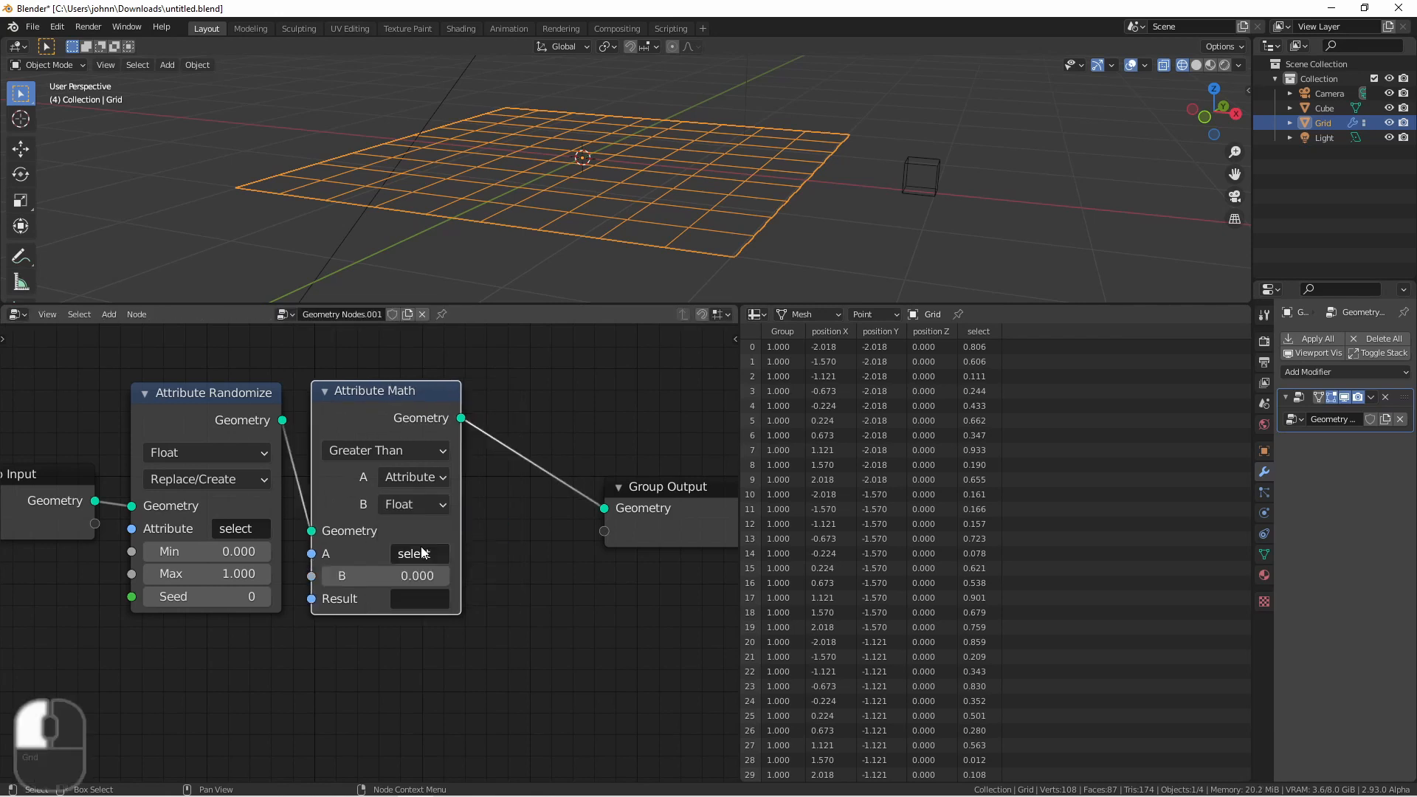
pyautogui.click(416, 575)
pyautogui.write('0.500')
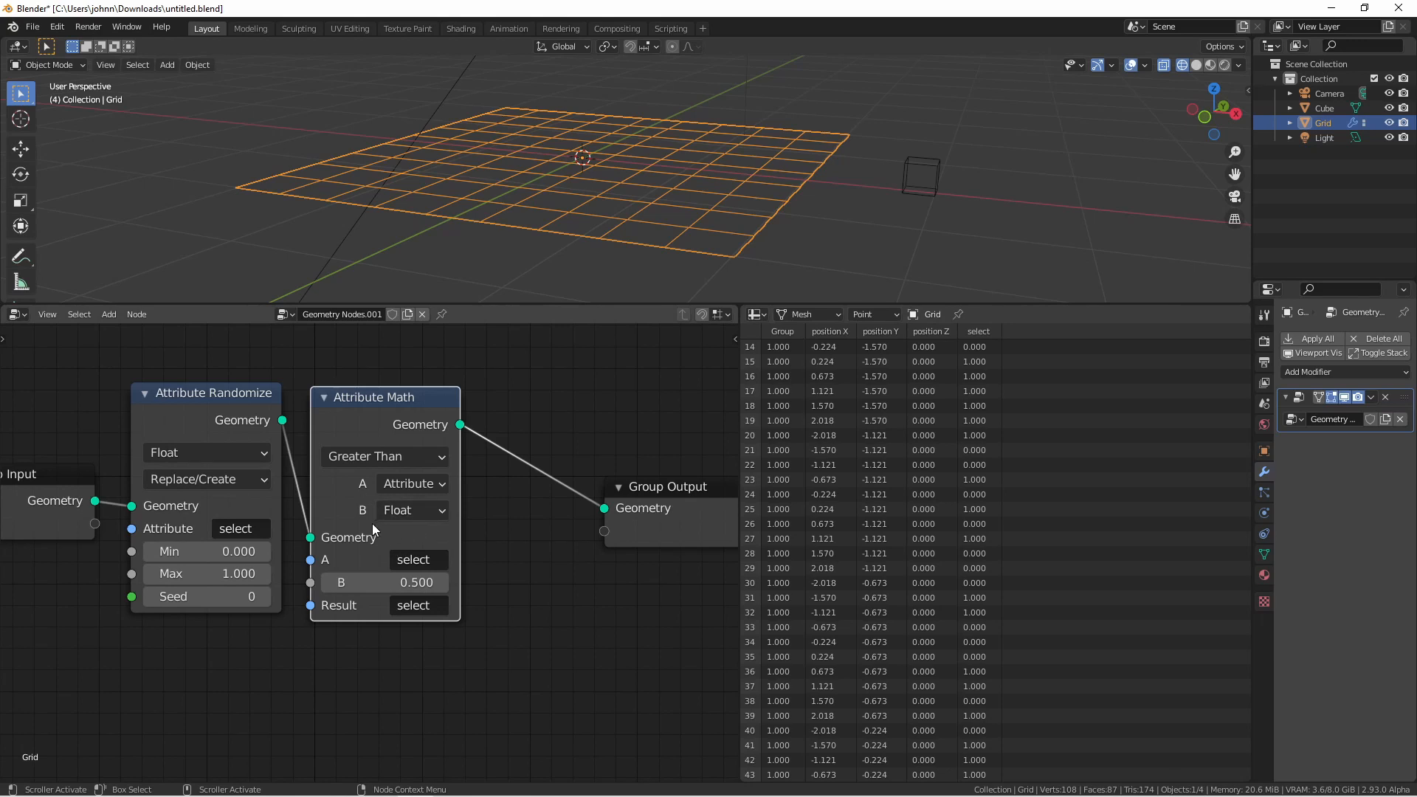
pyautogui.moveTo(400, 399)
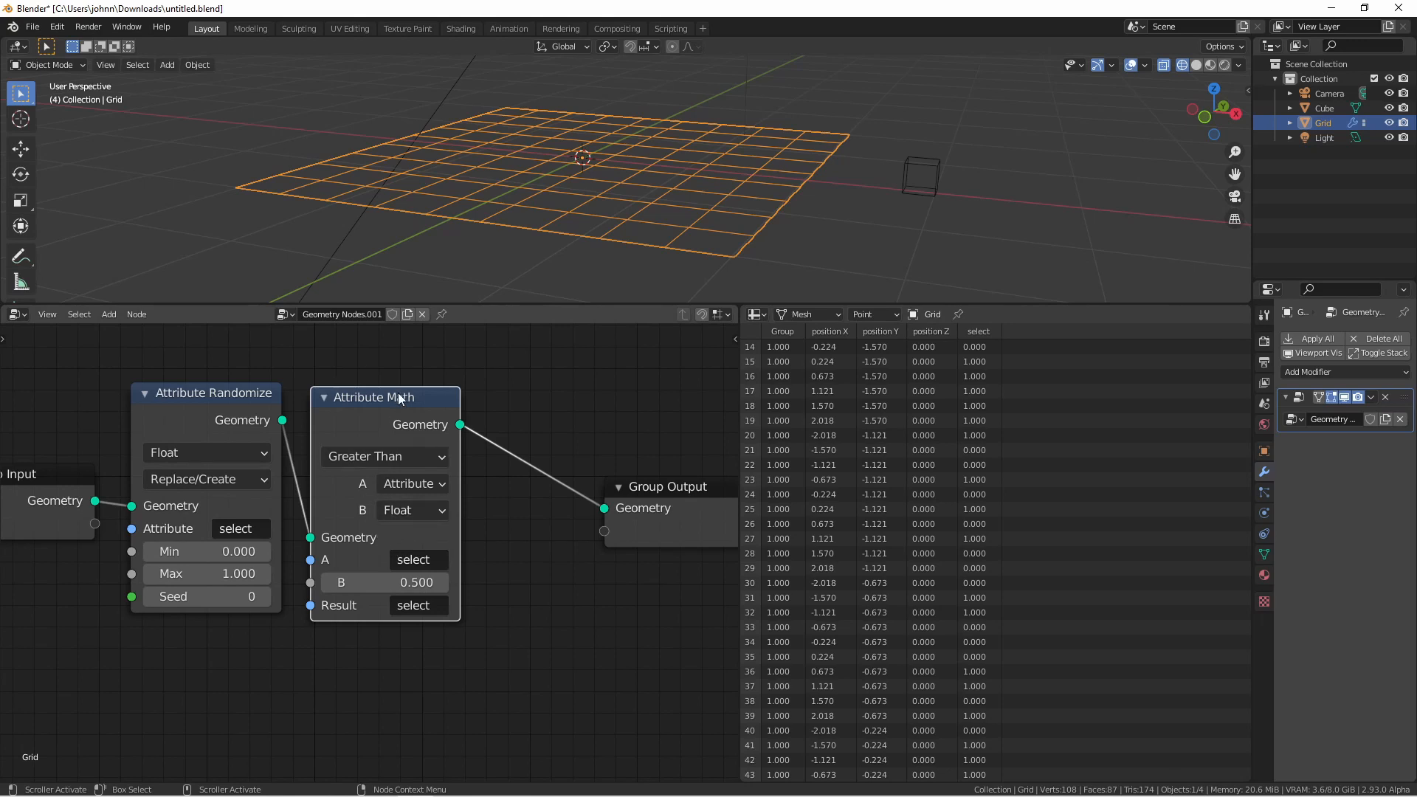
pyautogui.moveTo(417, 601)
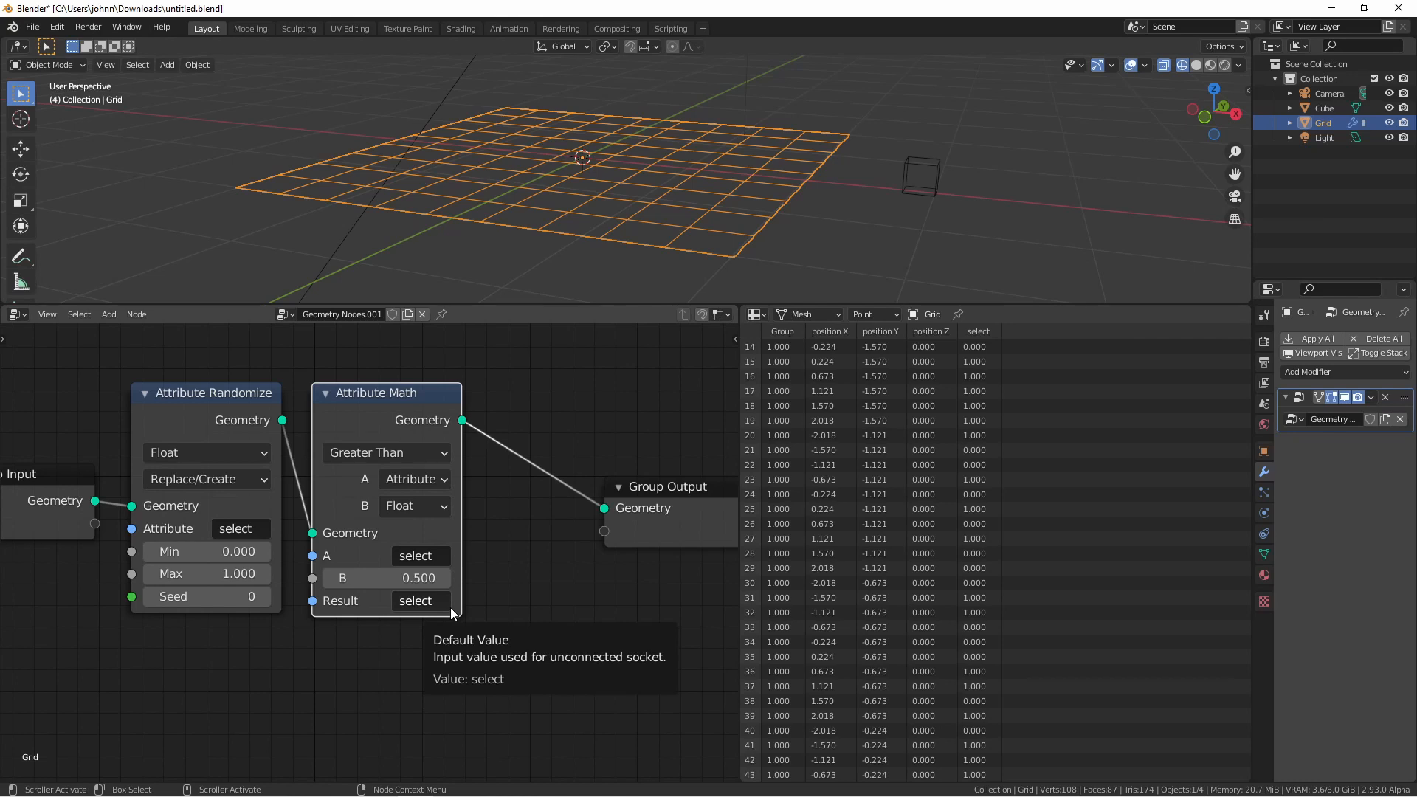
# Step: Frame the randomize and comparison nodes and reroute the geometry wire around them
pyautogui.click(212, 393)
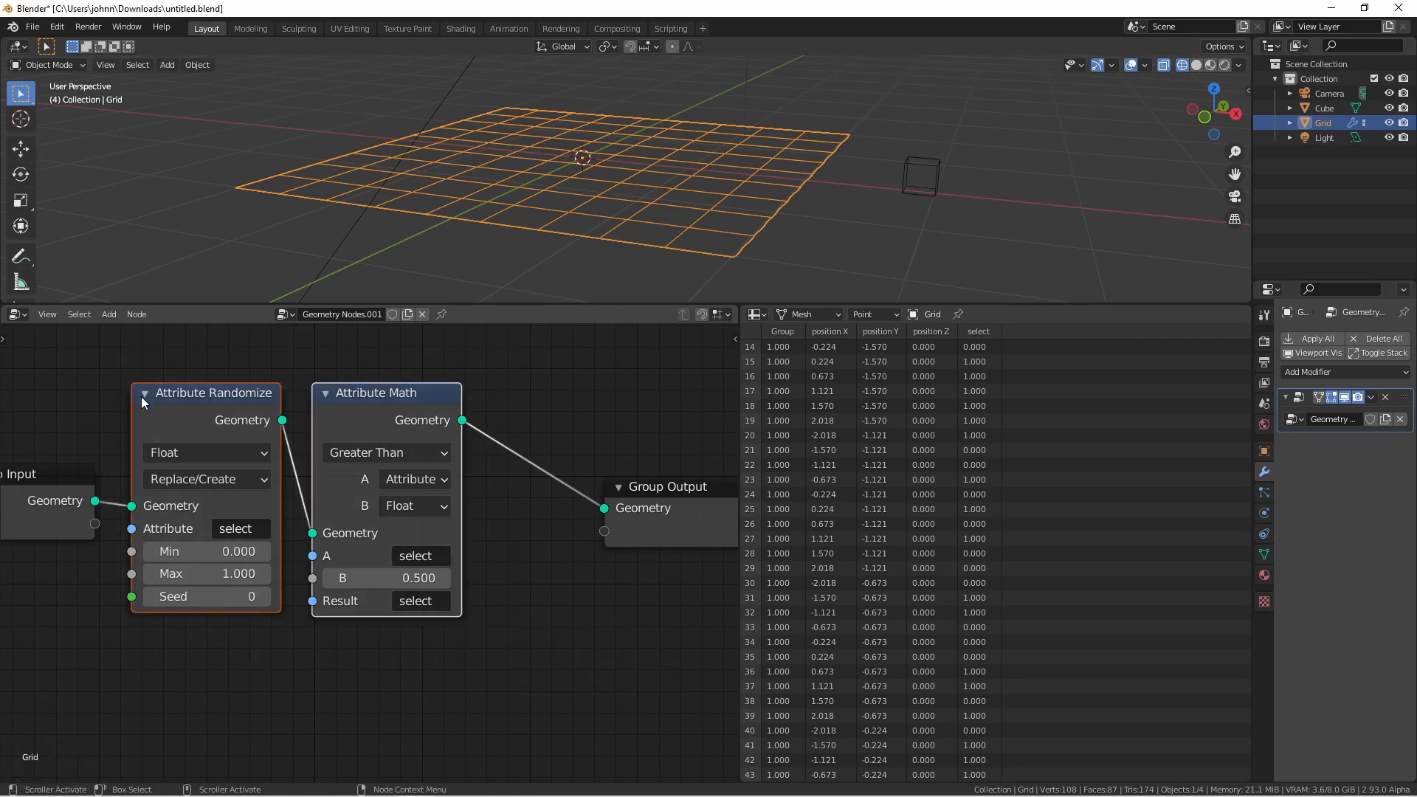
pyautogui.press('ctrl+j')
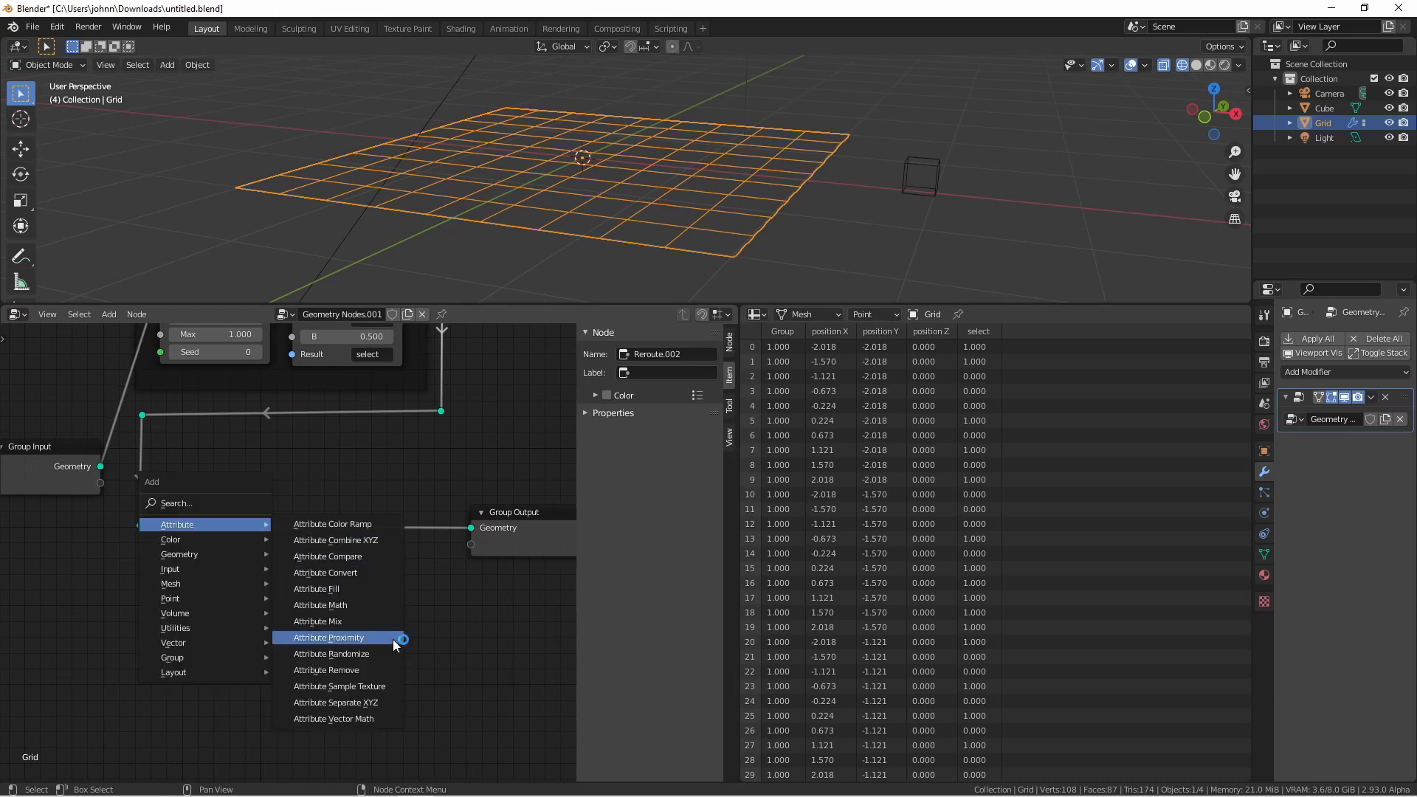
# Step: Add a second Attribute Randomize node filling a Height attribute
pyautogui.click(331, 654)
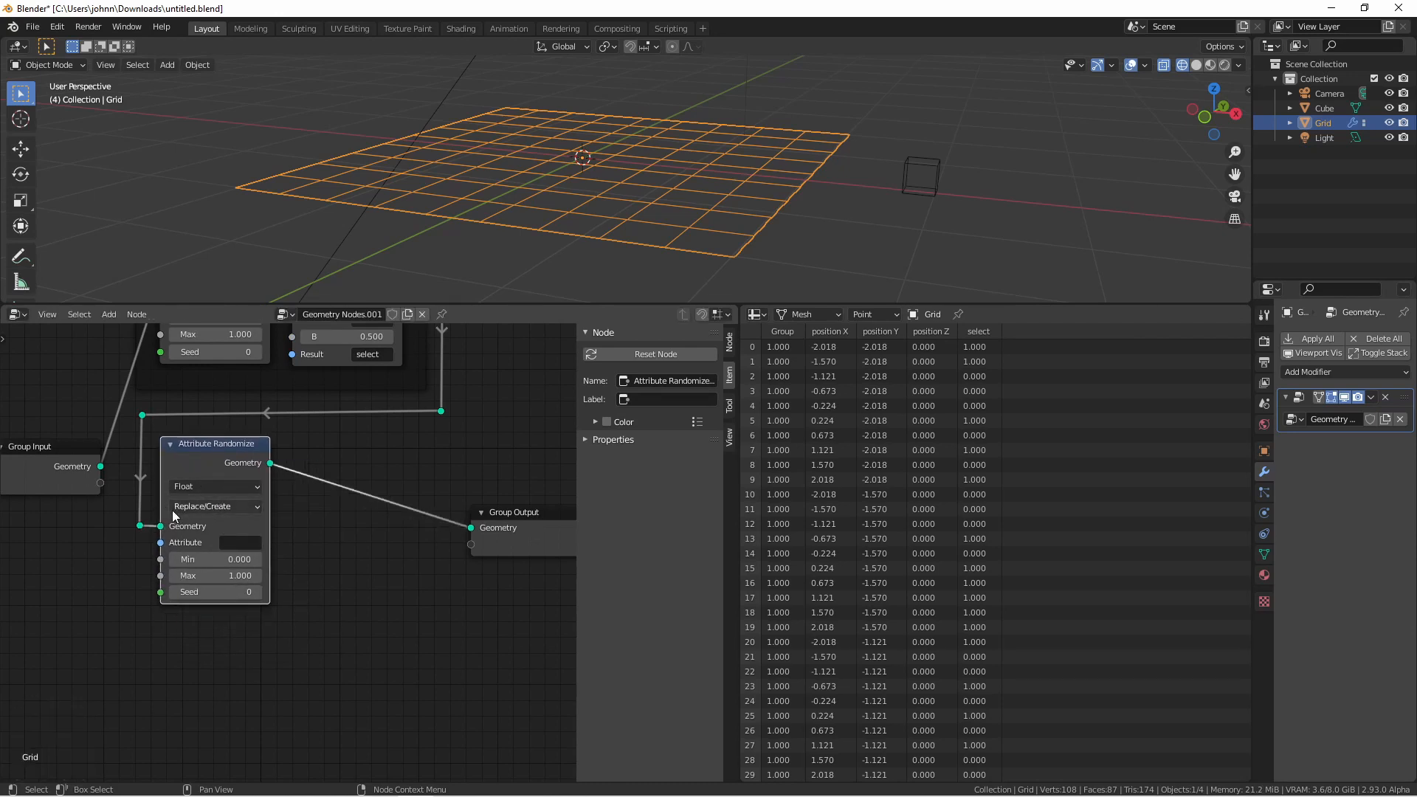
pyautogui.click(239, 542)
pyautogui.write('Height')
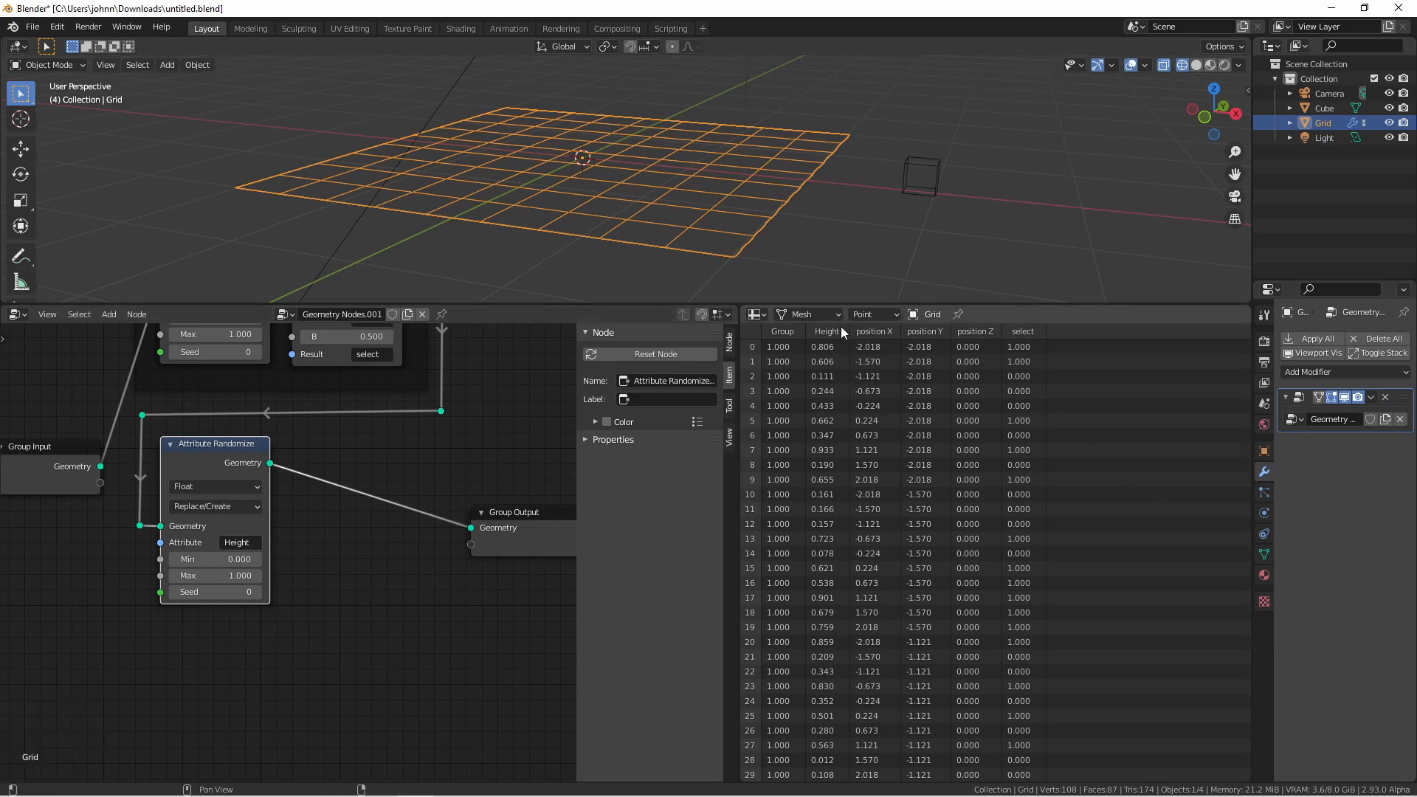
pyautogui.moveTo(859, 388)
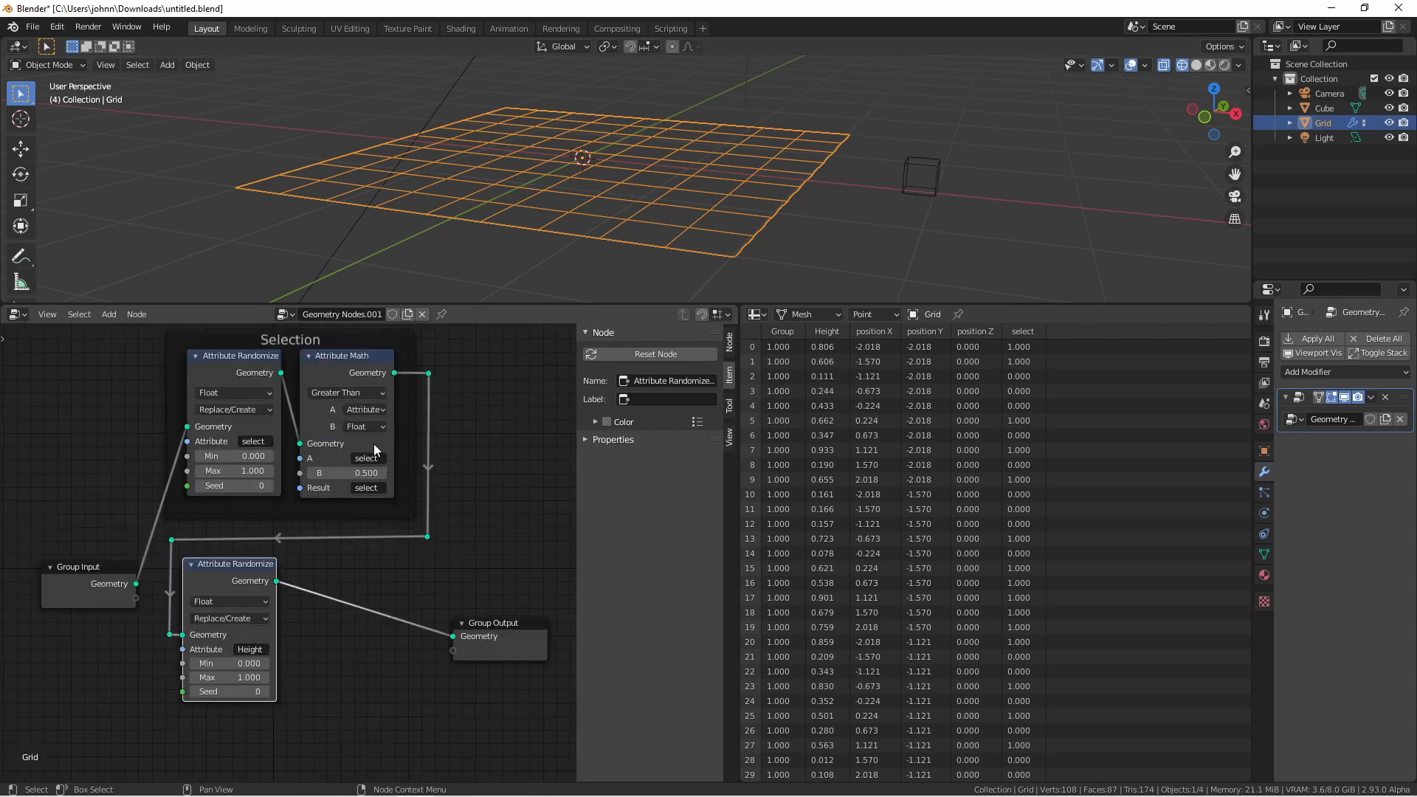
pyautogui.moveTo(229, 662)
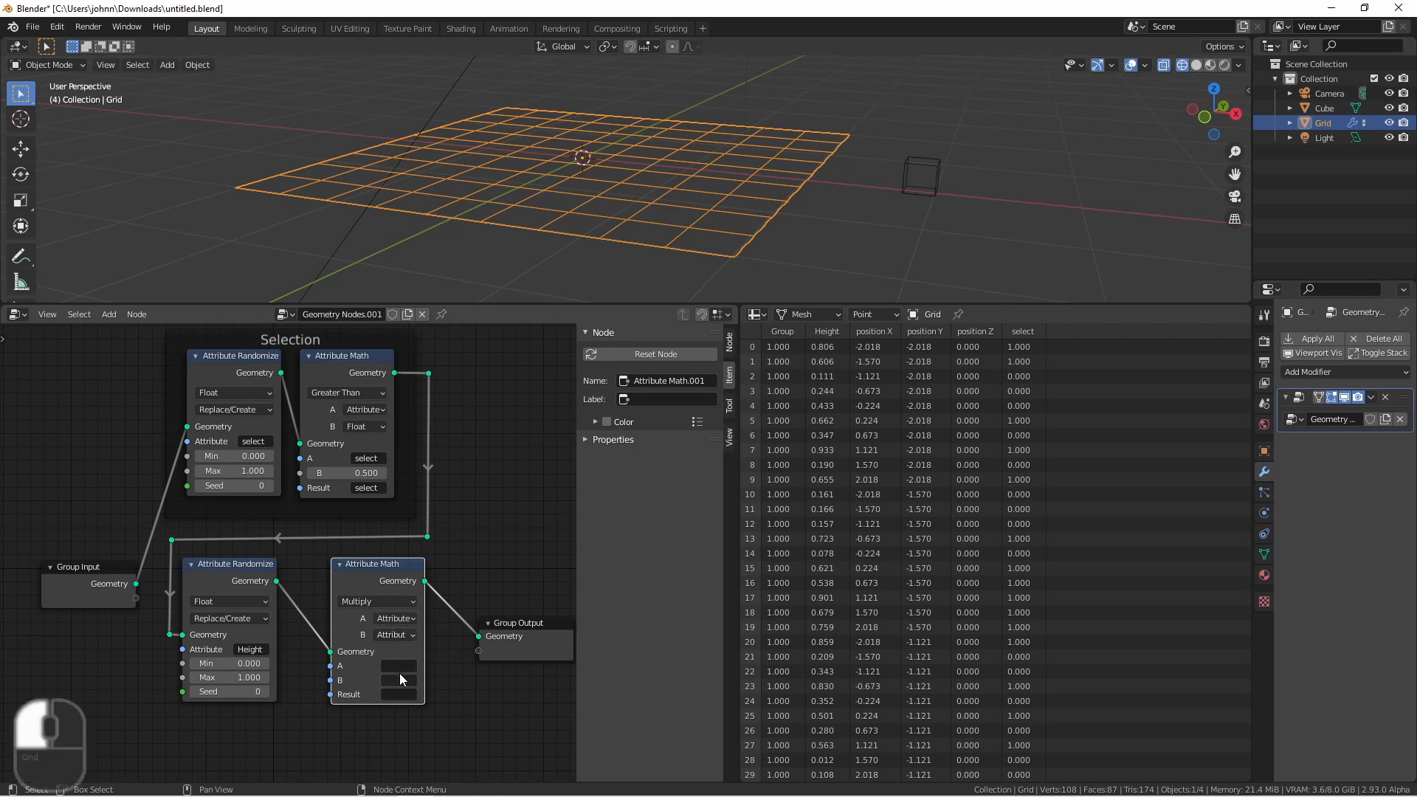
# Step: Set the Multiply node's inputs to select and Height
pyautogui.click(396, 666)
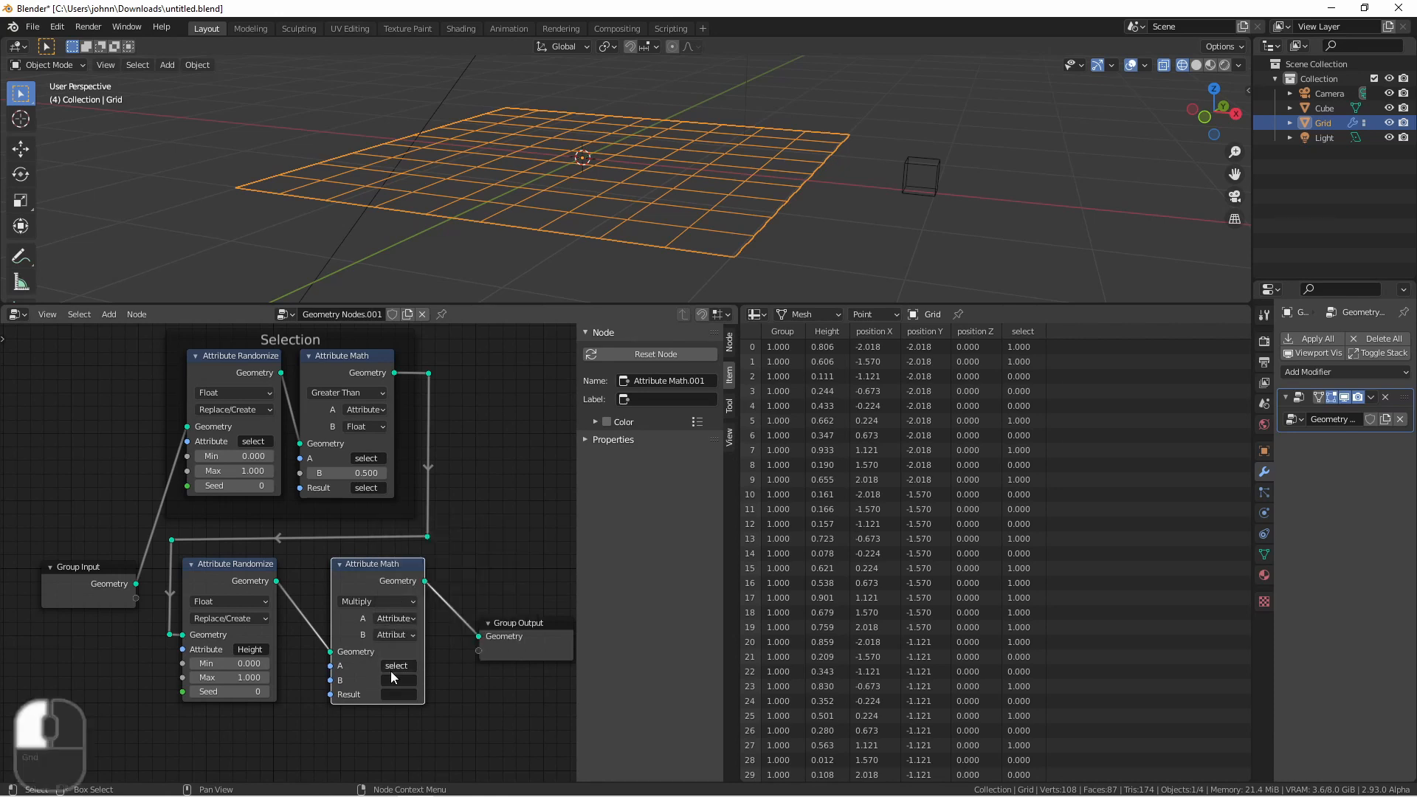
pyautogui.click(395, 666)
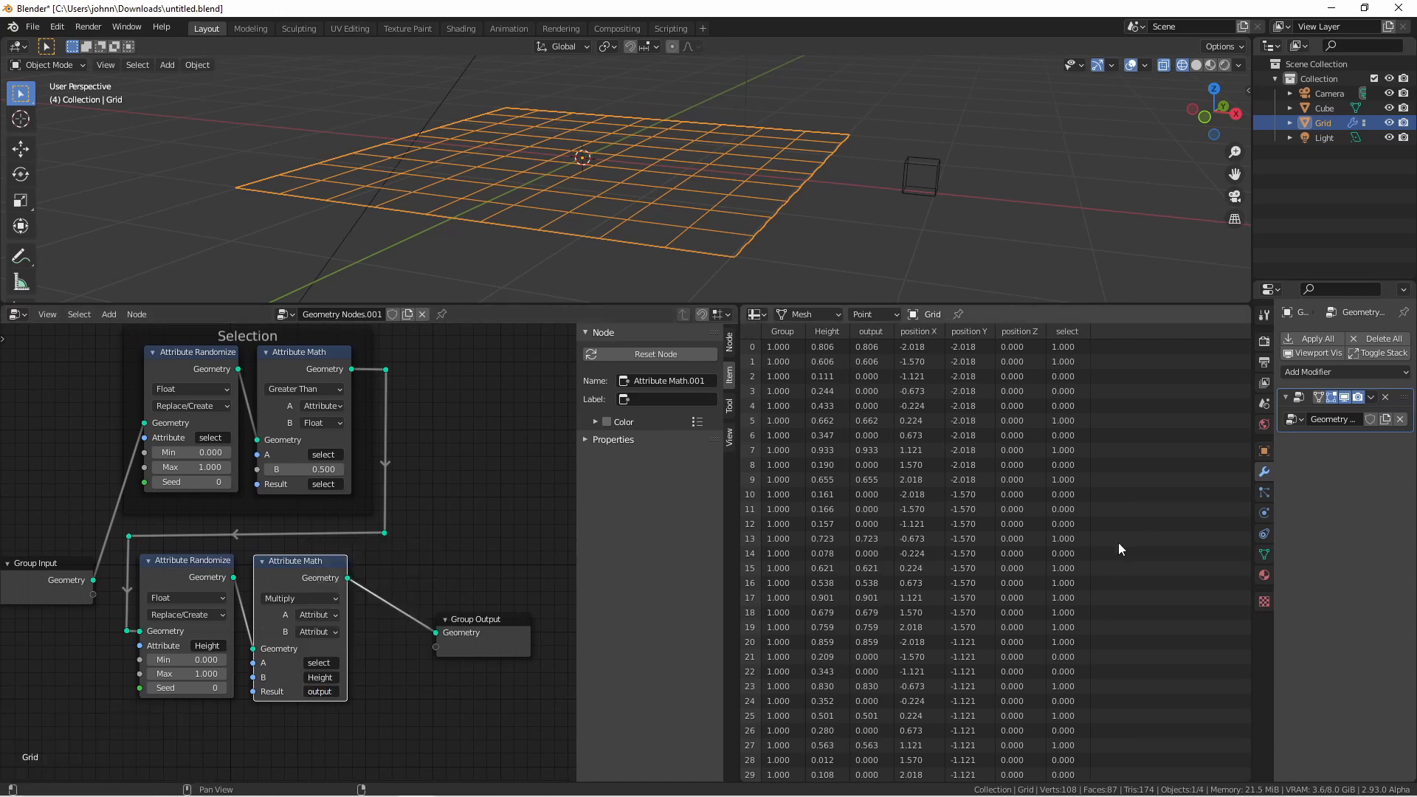
pyautogui.moveTo(872, 351)
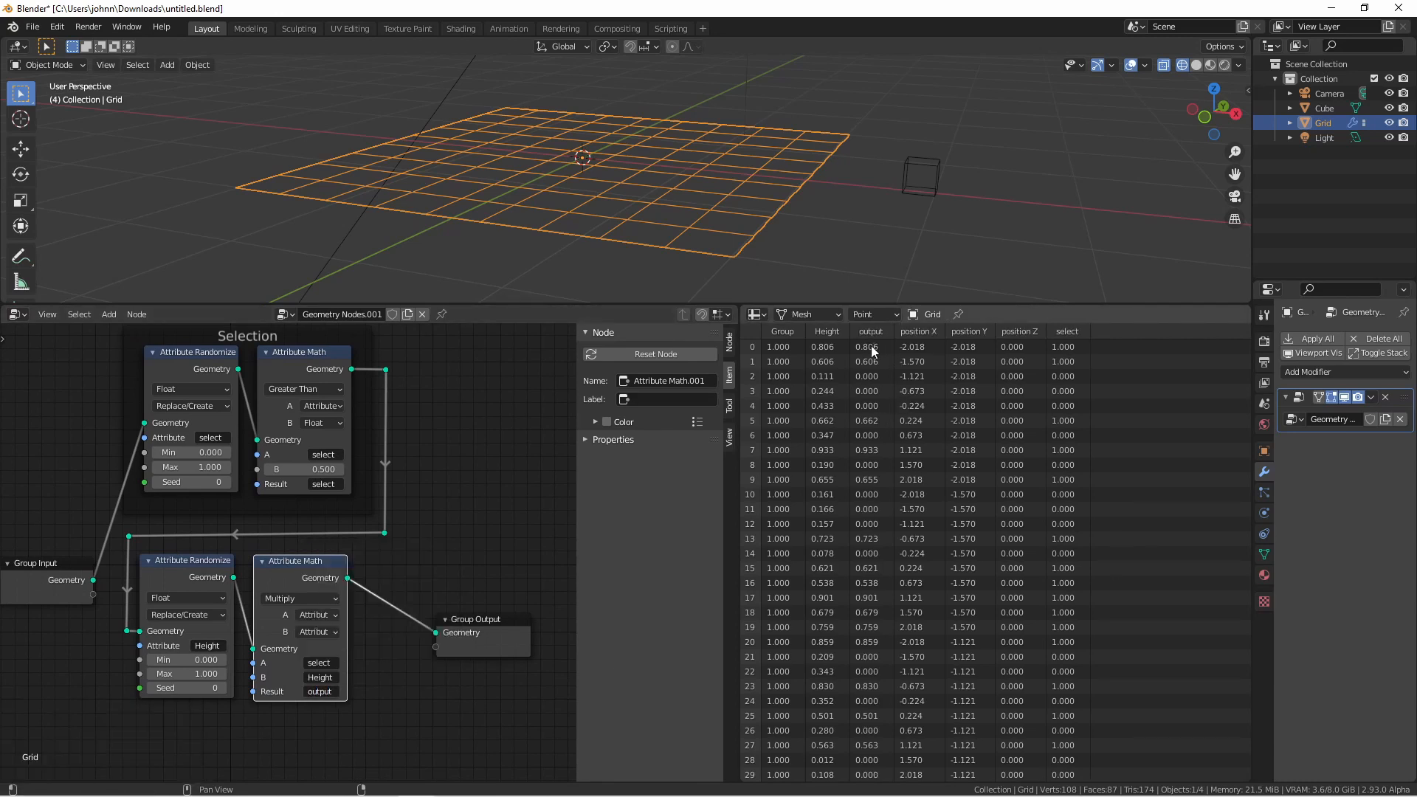
pyautogui.moveTo(863, 352)
pyautogui.write('Heights')
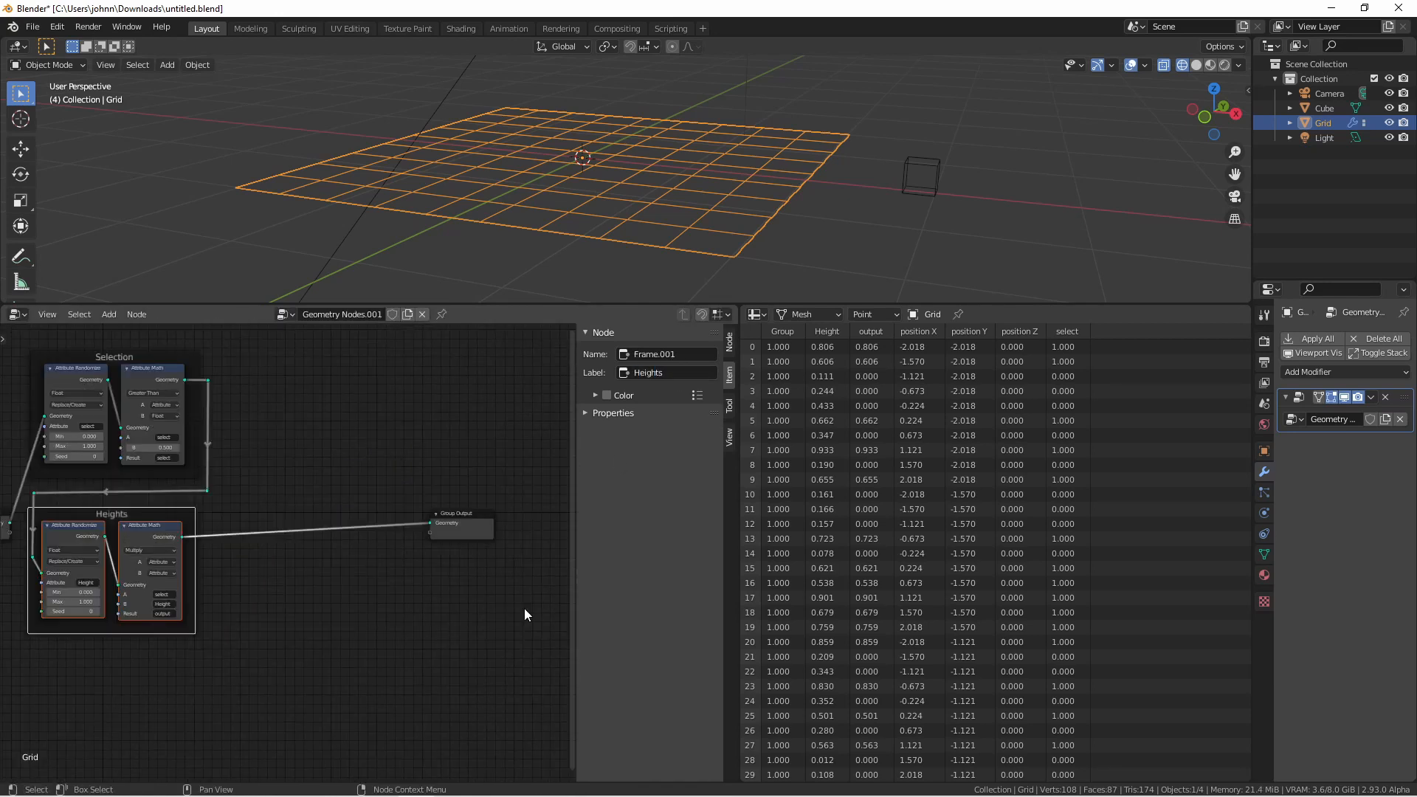
pyautogui.moveTo(443, 586)
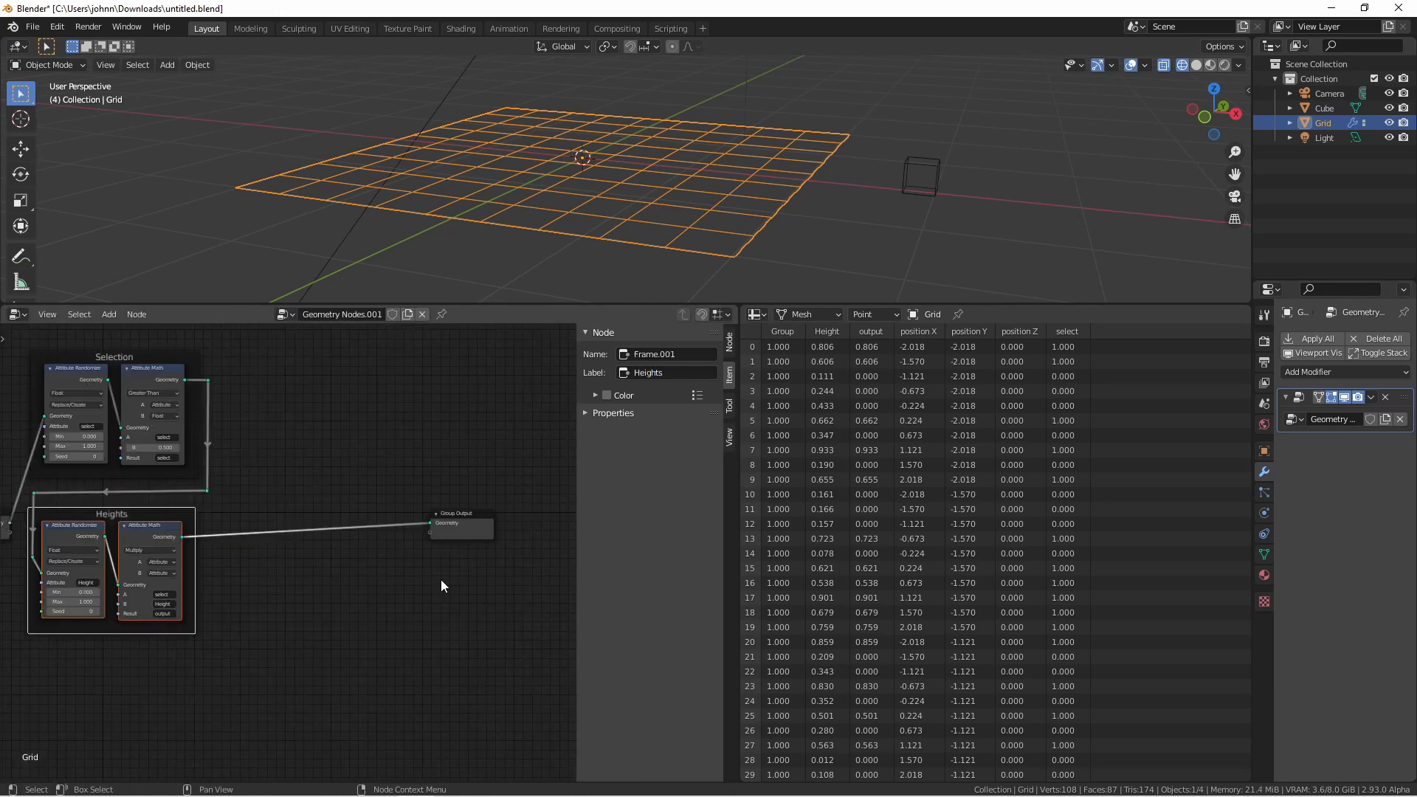
# Step: Add a Point Instance node before Group Output using the Cube object
pyautogui.click(108, 313)
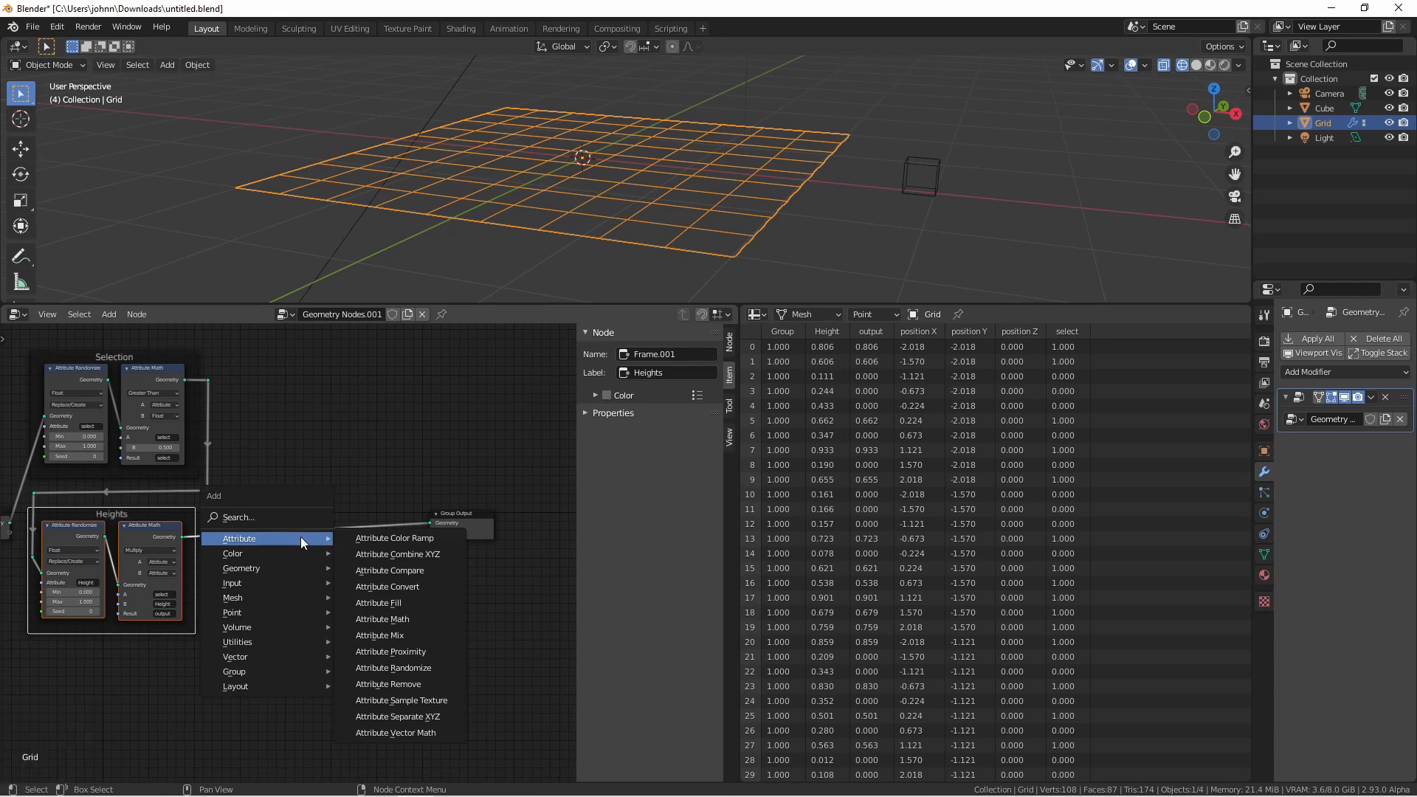
pyautogui.moveTo(232, 611)
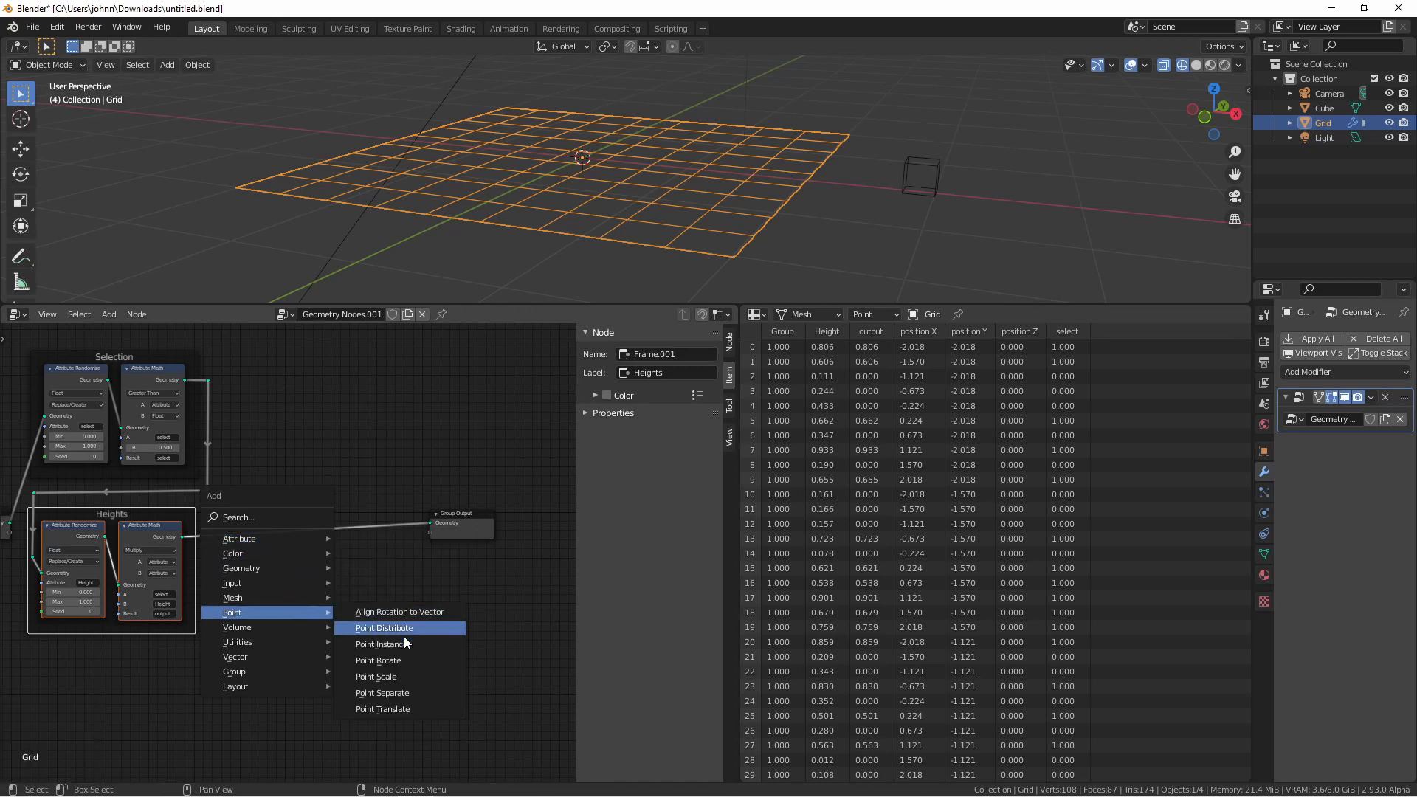
pyautogui.click(383, 643)
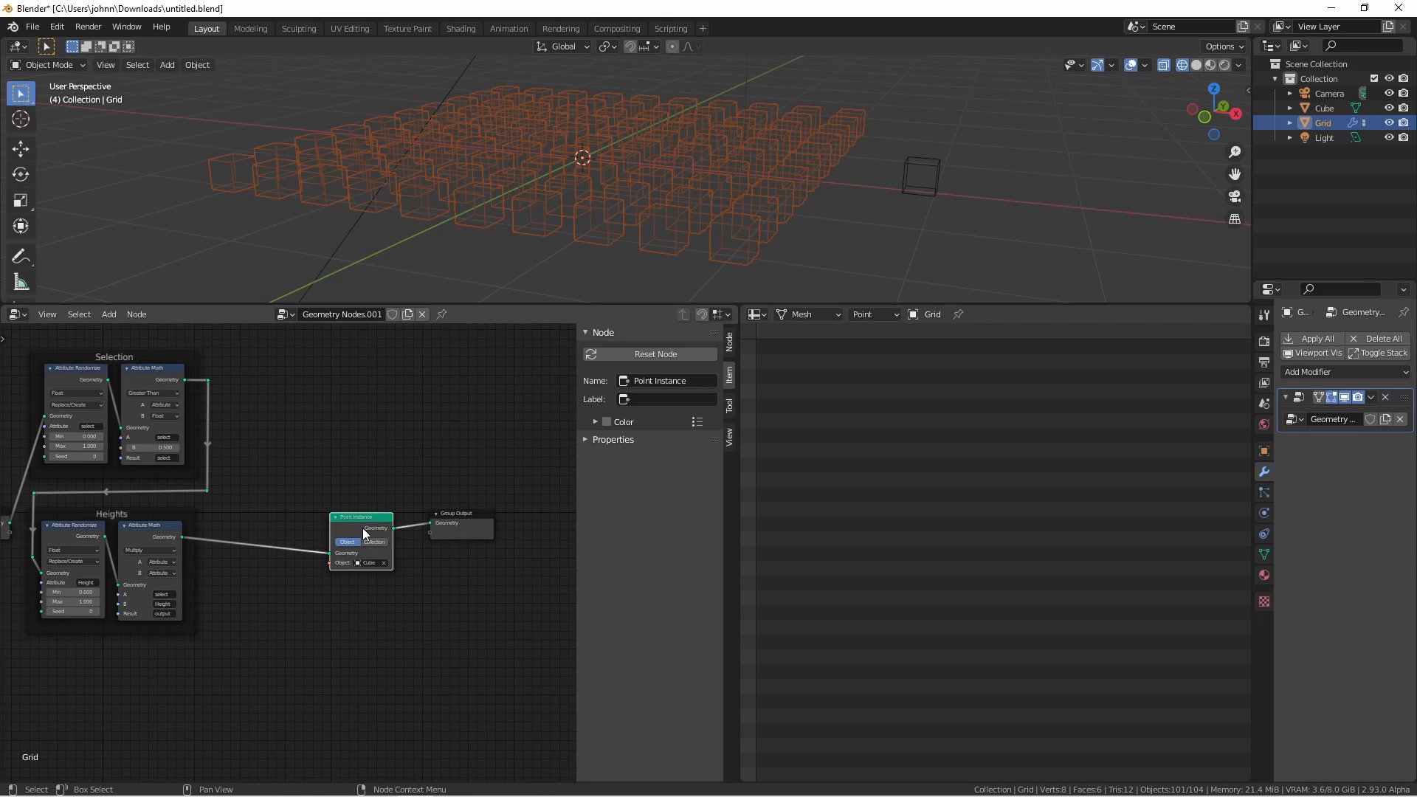
pyautogui.moveTo(362, 528); pyautogui.dragTo(388, 520)
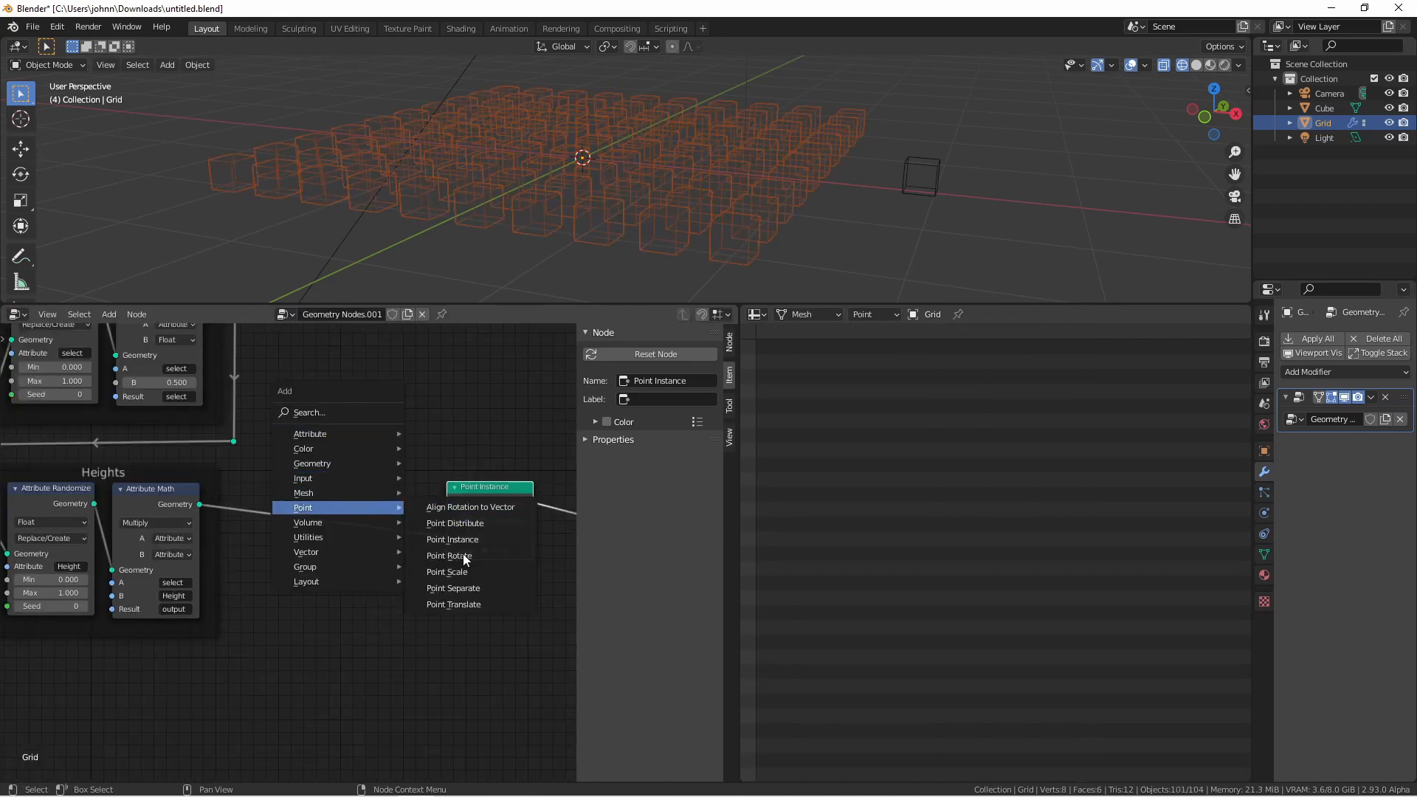
# Step: Build a scale attribute with Attribute Combine XYZ (X 1, Y 1, Z output) and remove the Point Scale node
pyautogui.click(449, 571)
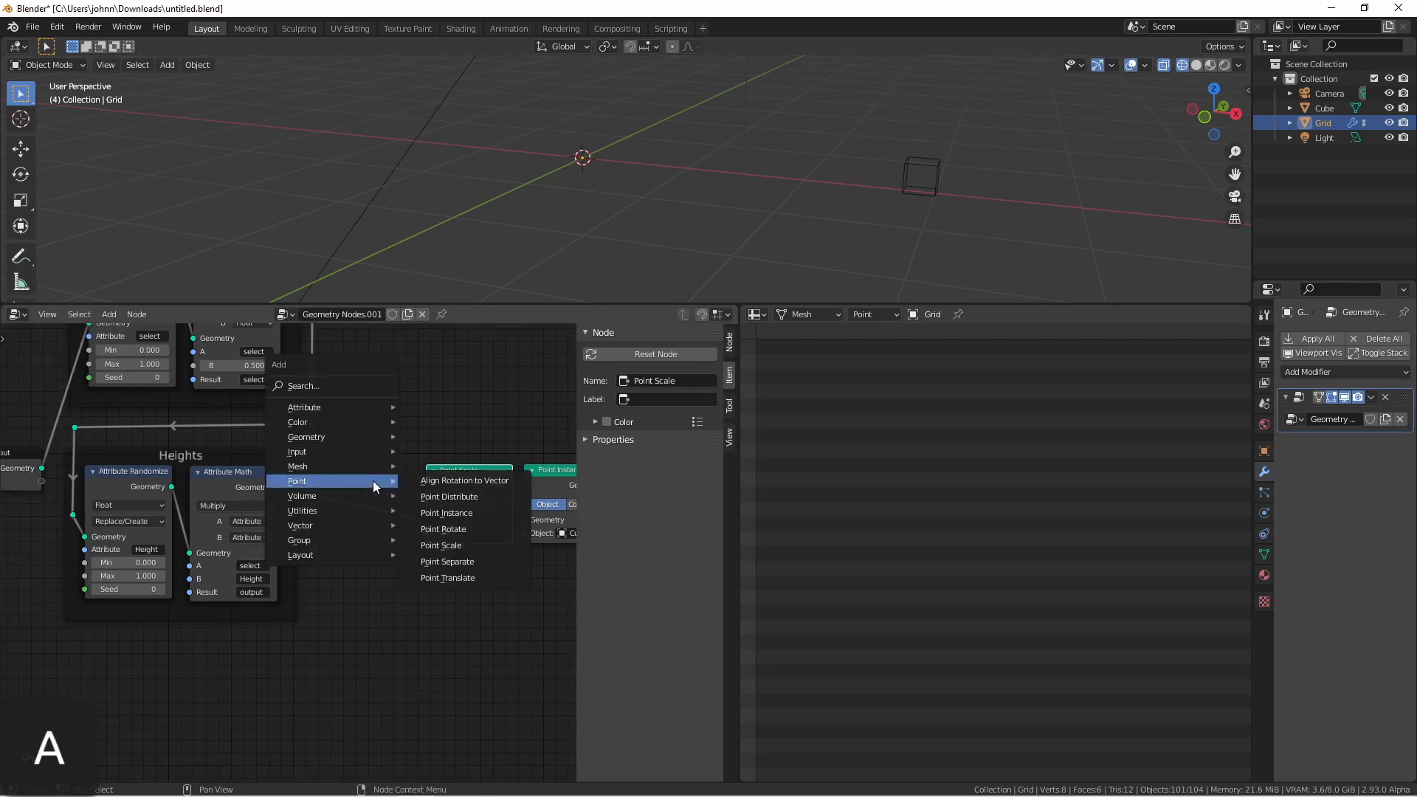
pyautogui.moveTo(304, 408)
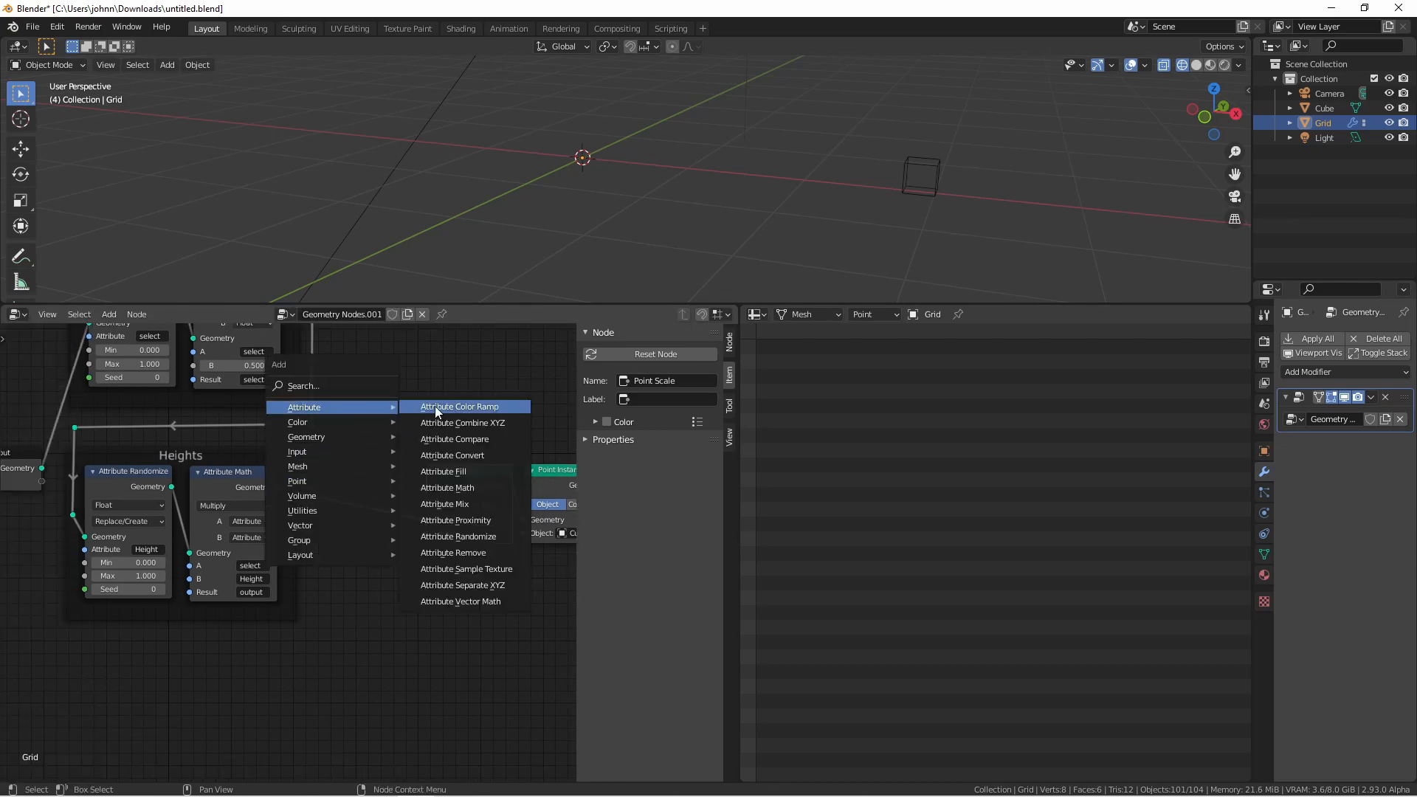
pyautogui.click(462, 422)
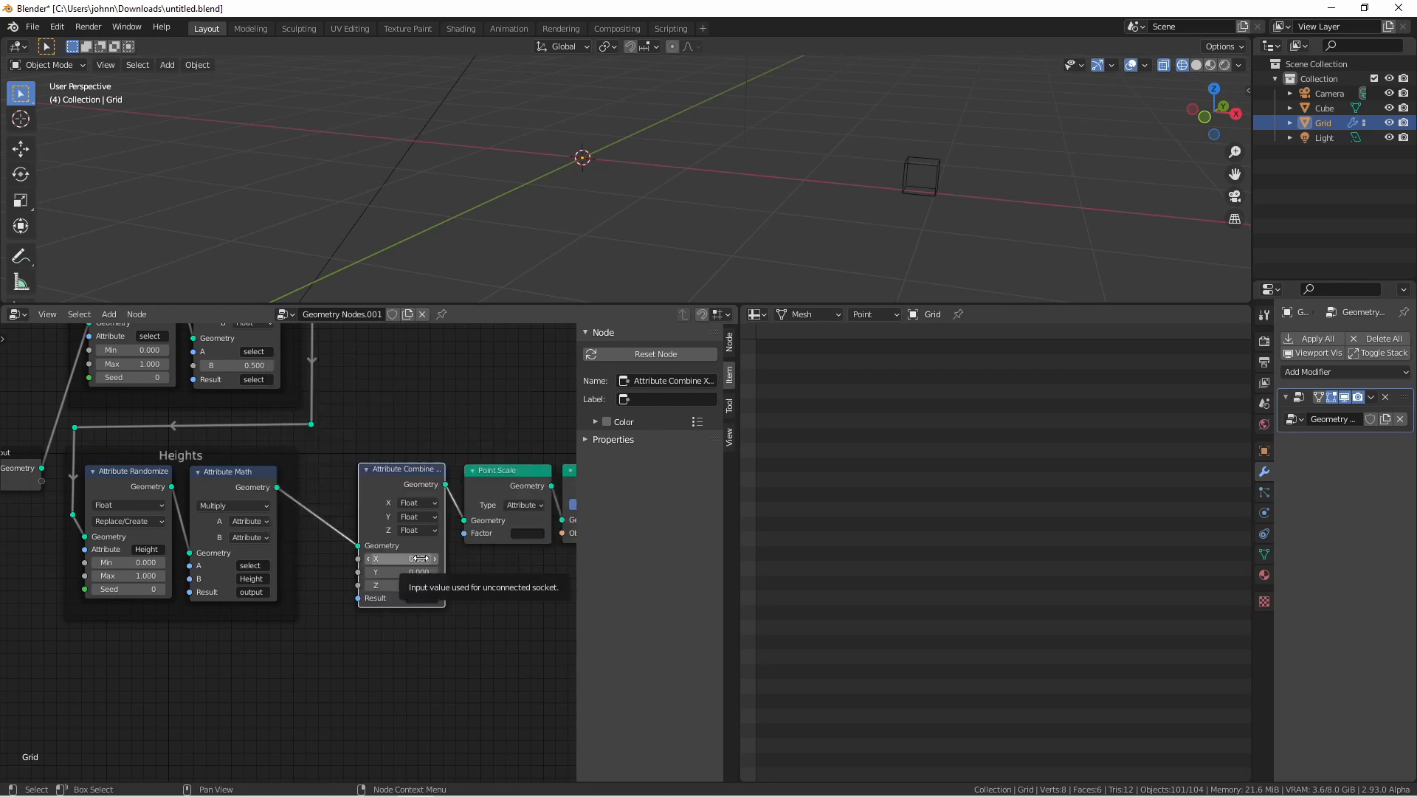
pyautogui.press('Tab')
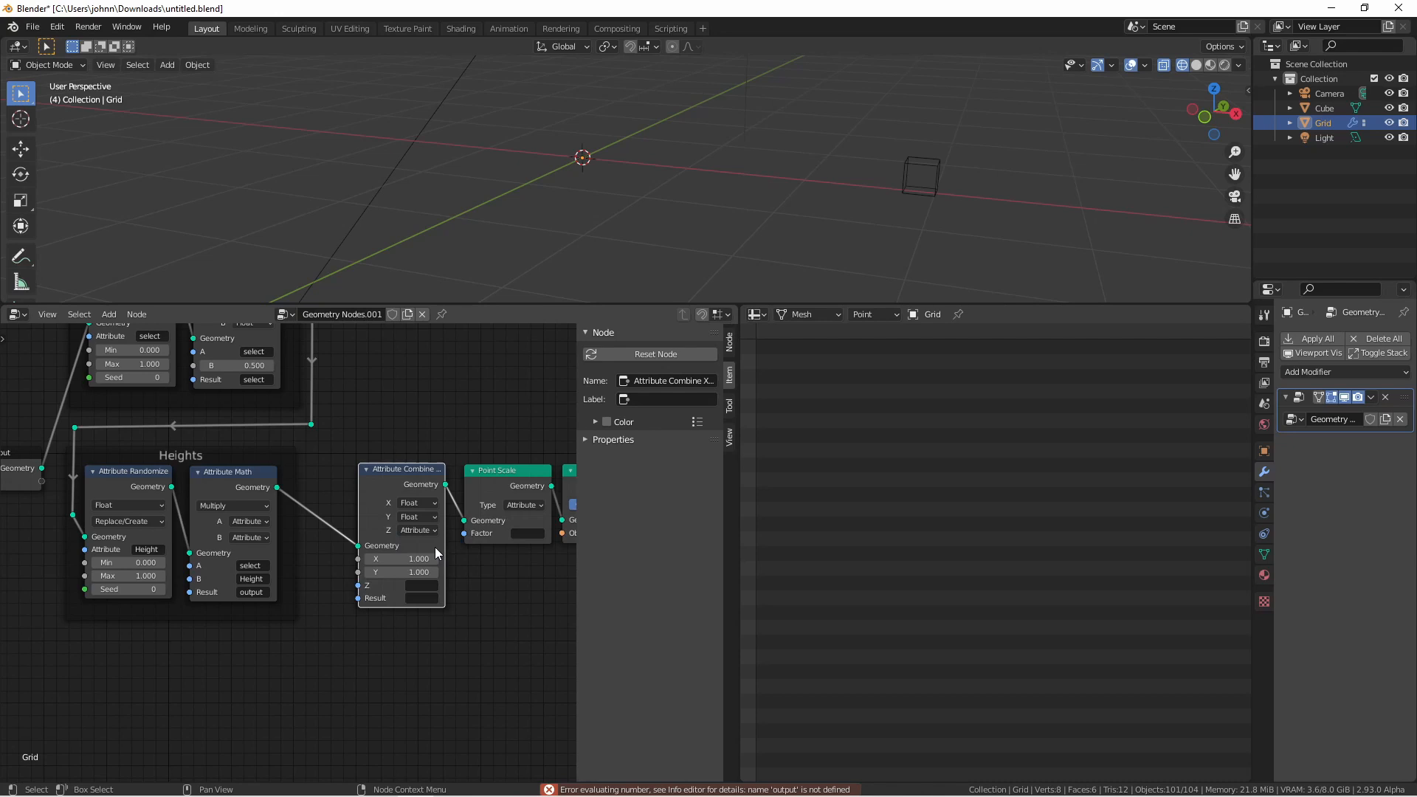
pyautogui.click(412, 586)
pyautogui.write('output')
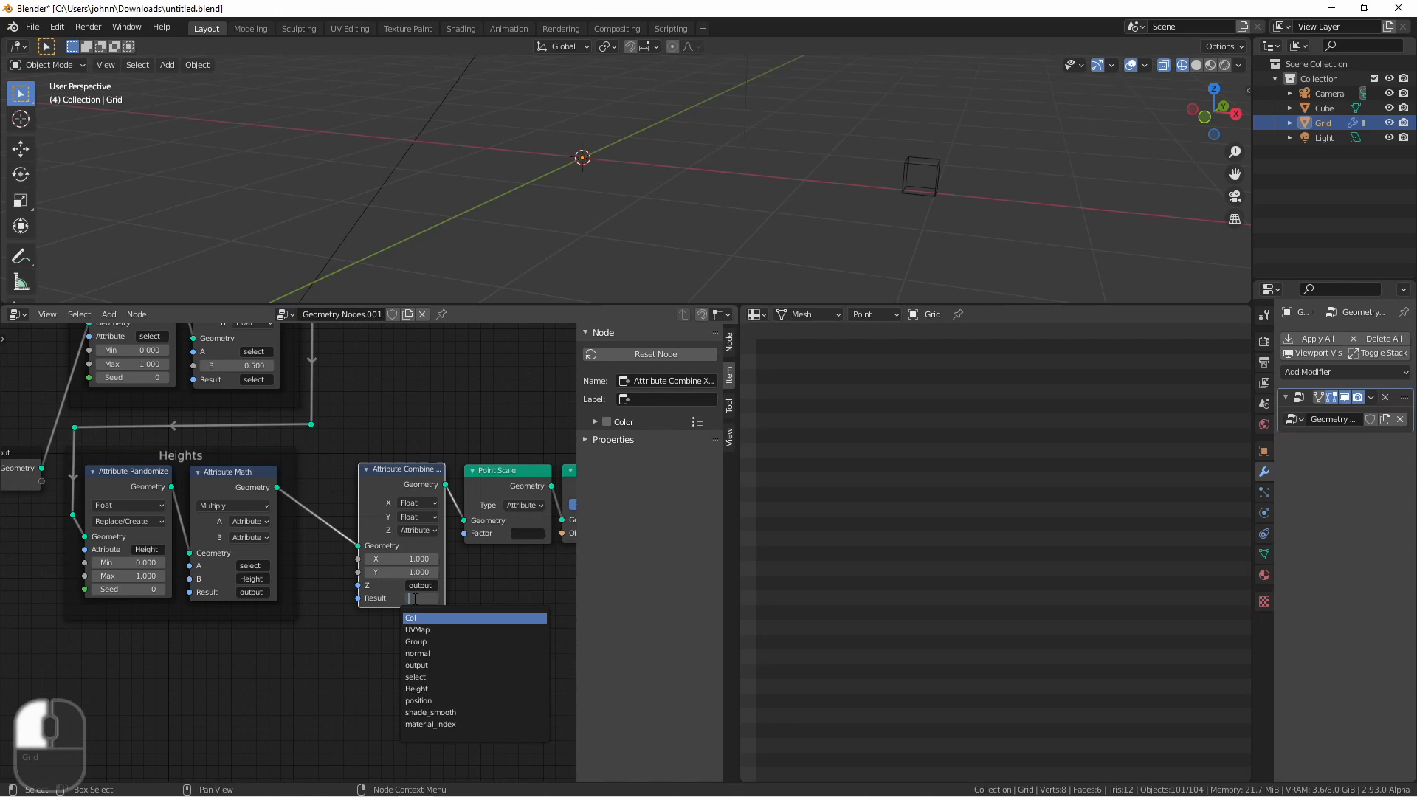
pyautogui.write('scale')
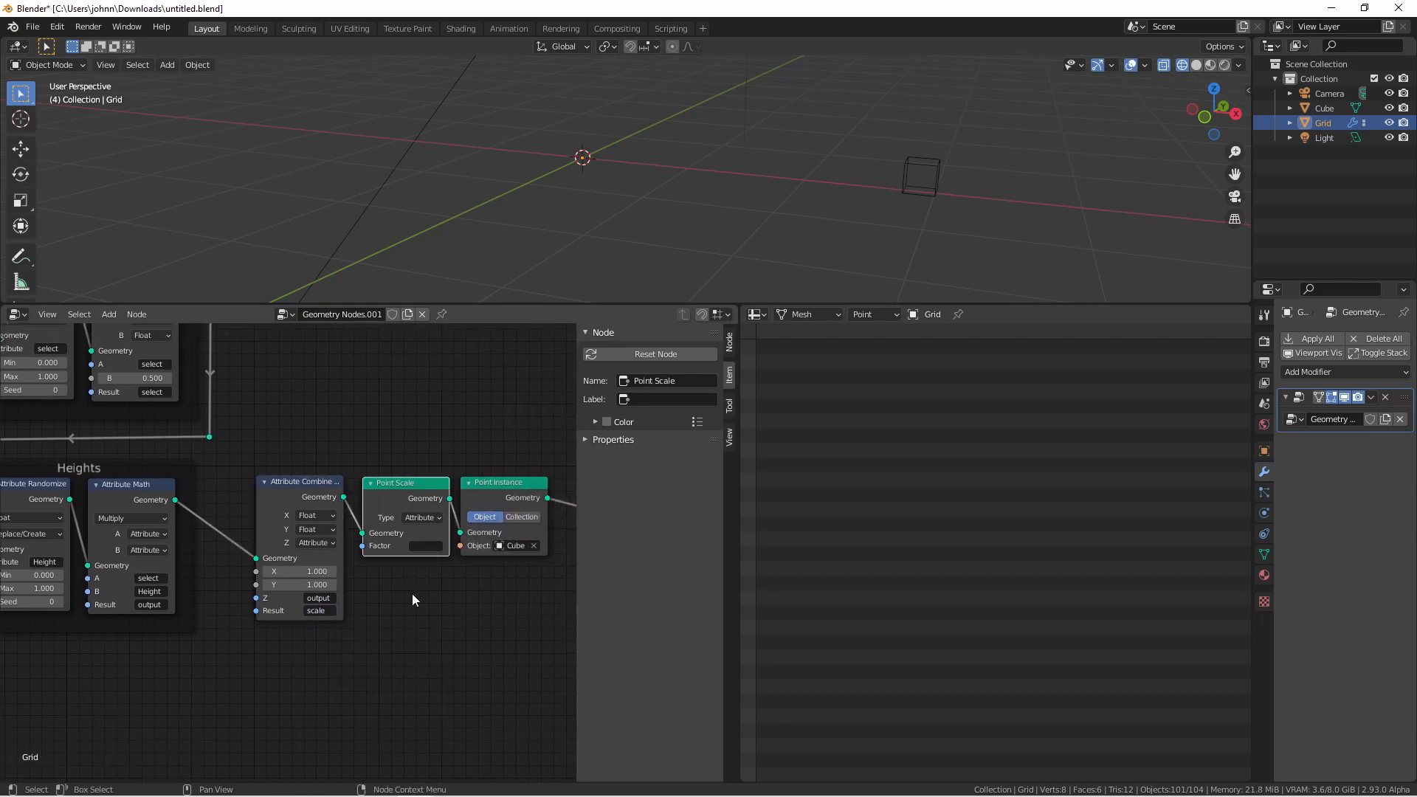
pyautogui.moveTo(382, 496)
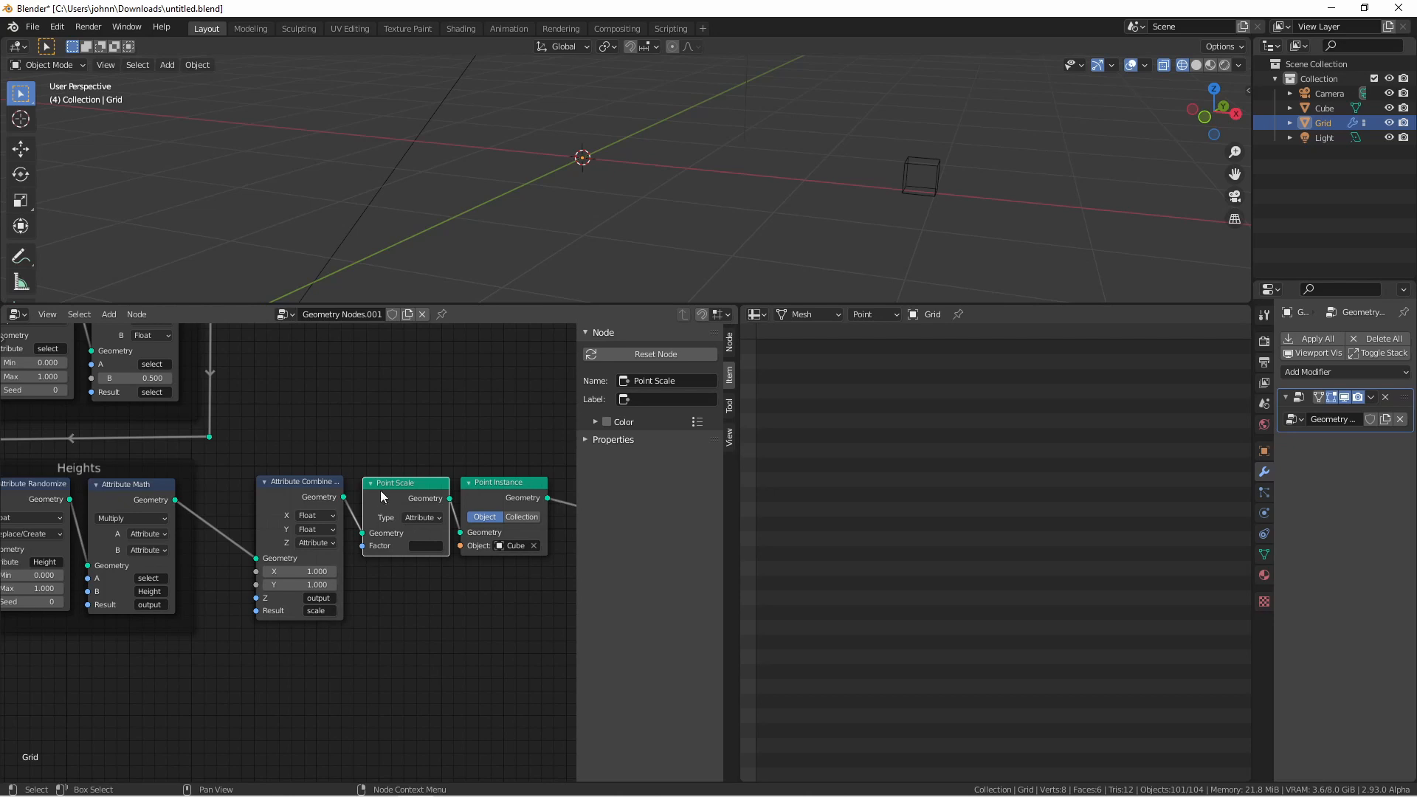
pyautogui.press('ctrl+x')
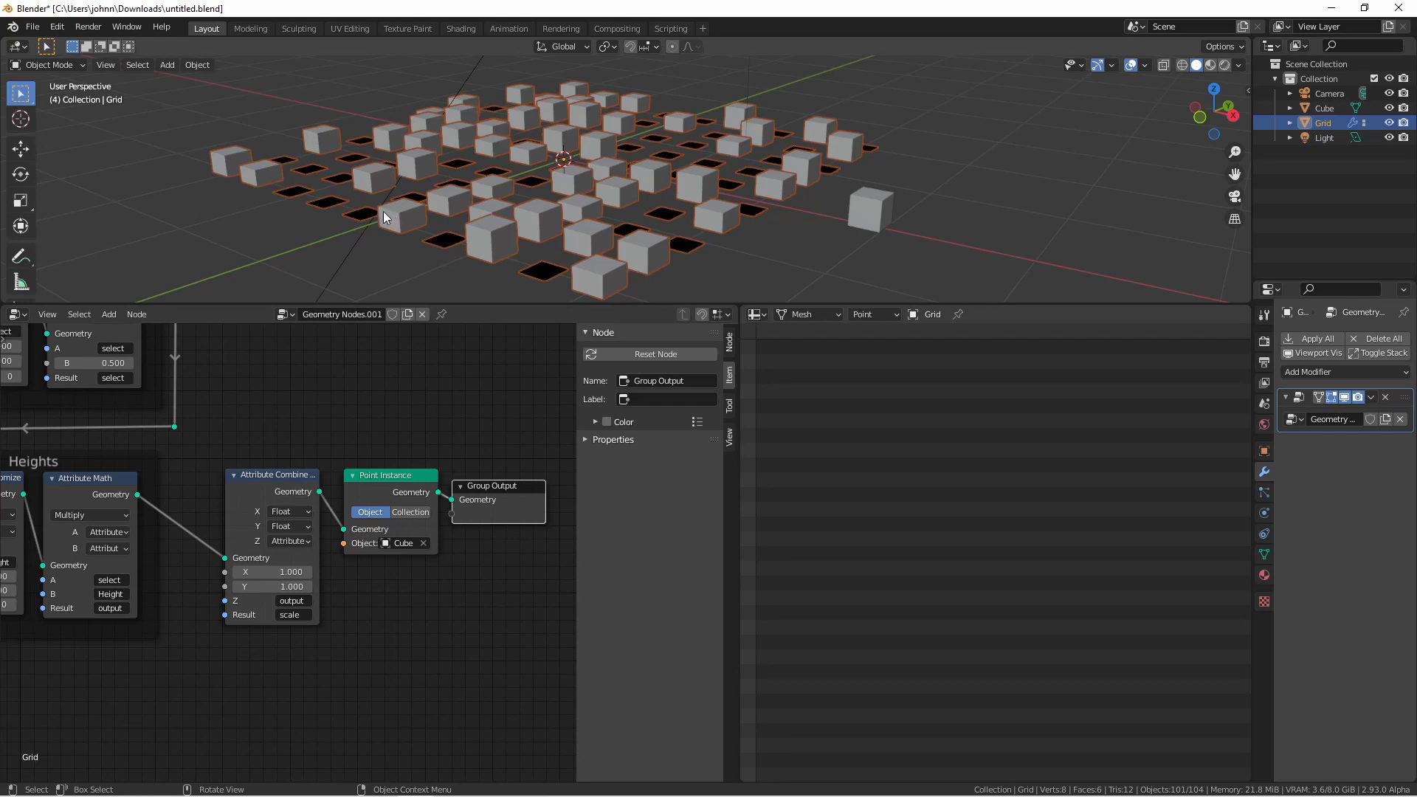
pyautogui.moveTo(318, 452)
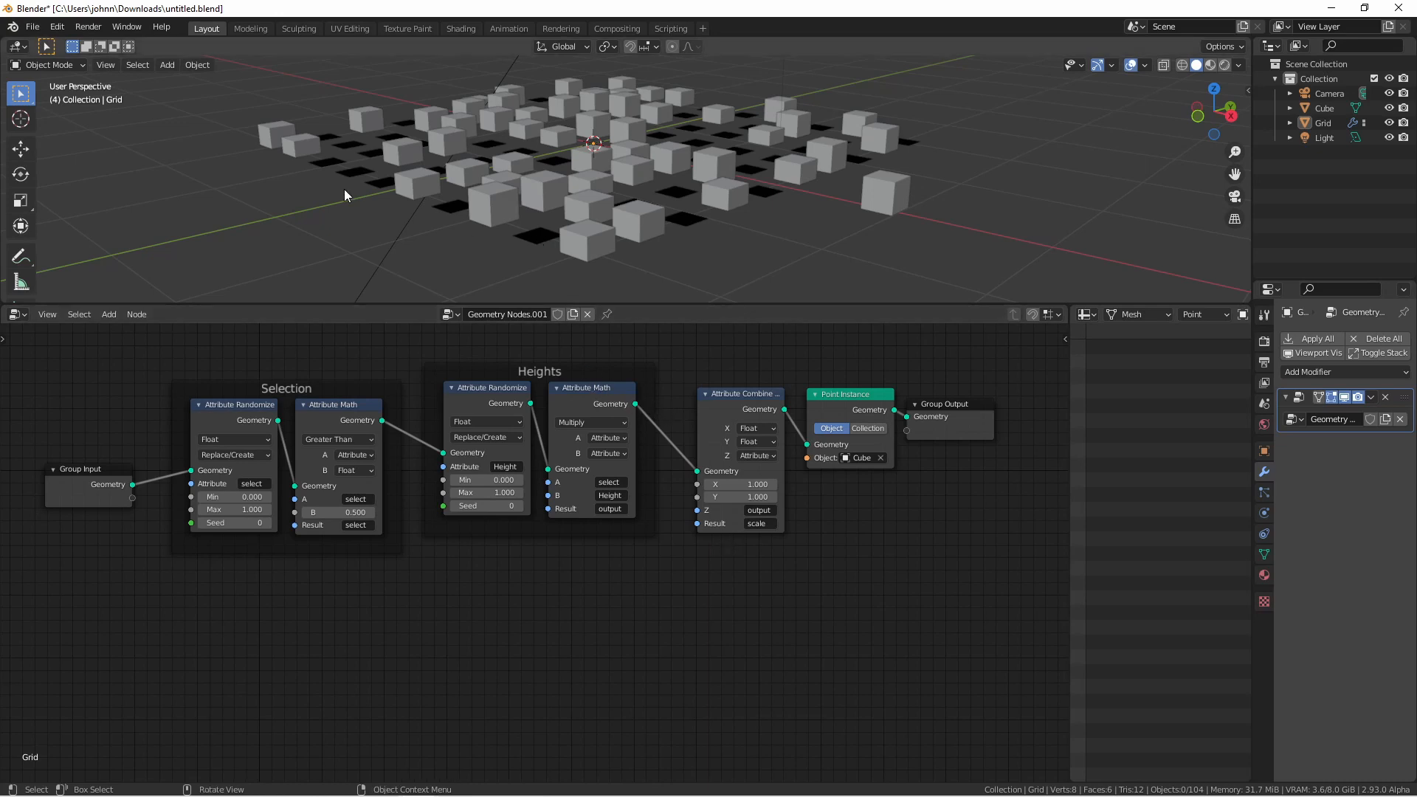
pyautogui.moveTo(481, 242)
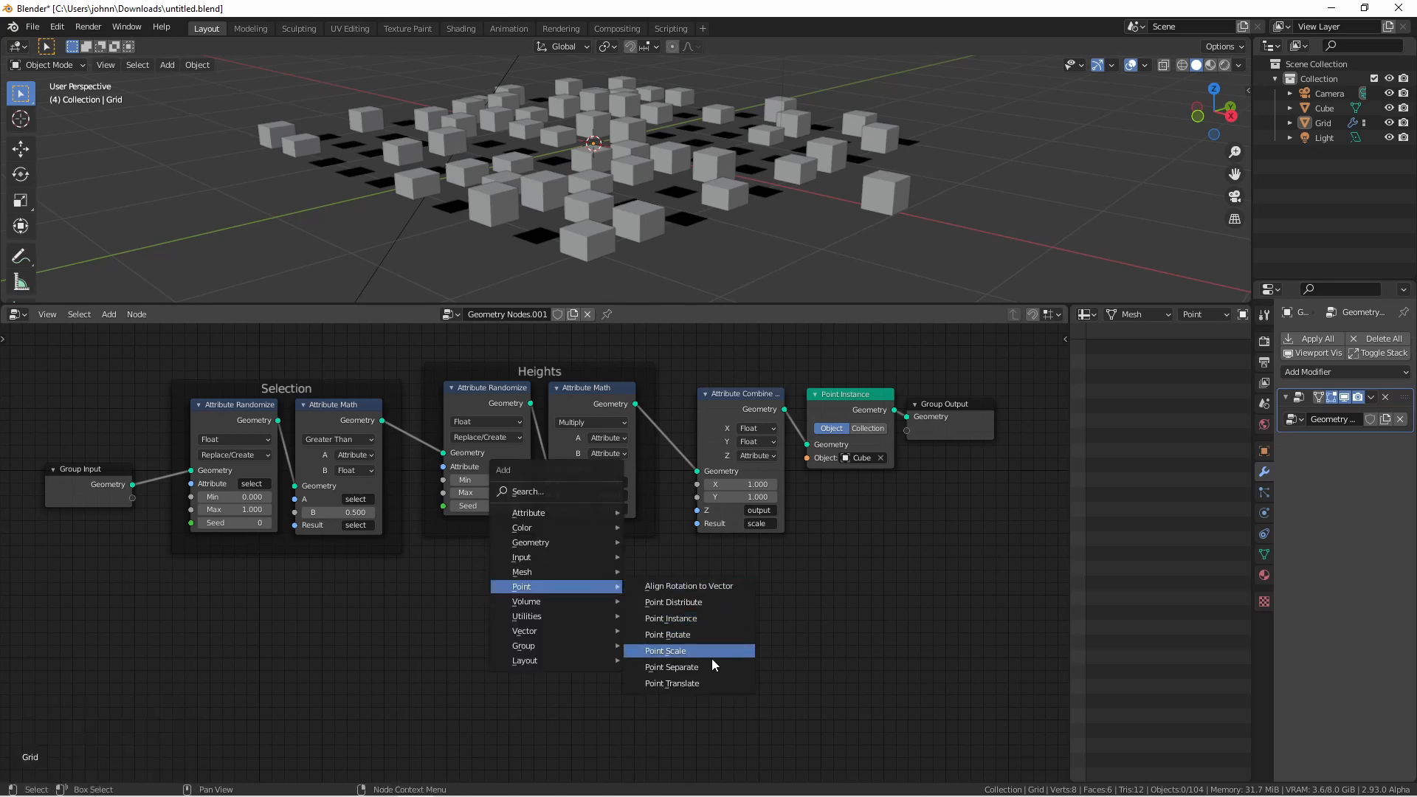
# Step: Add a Point Separate node masked by select and set Combine XYZ's Z to Height
pyautogui.click(671, 666)
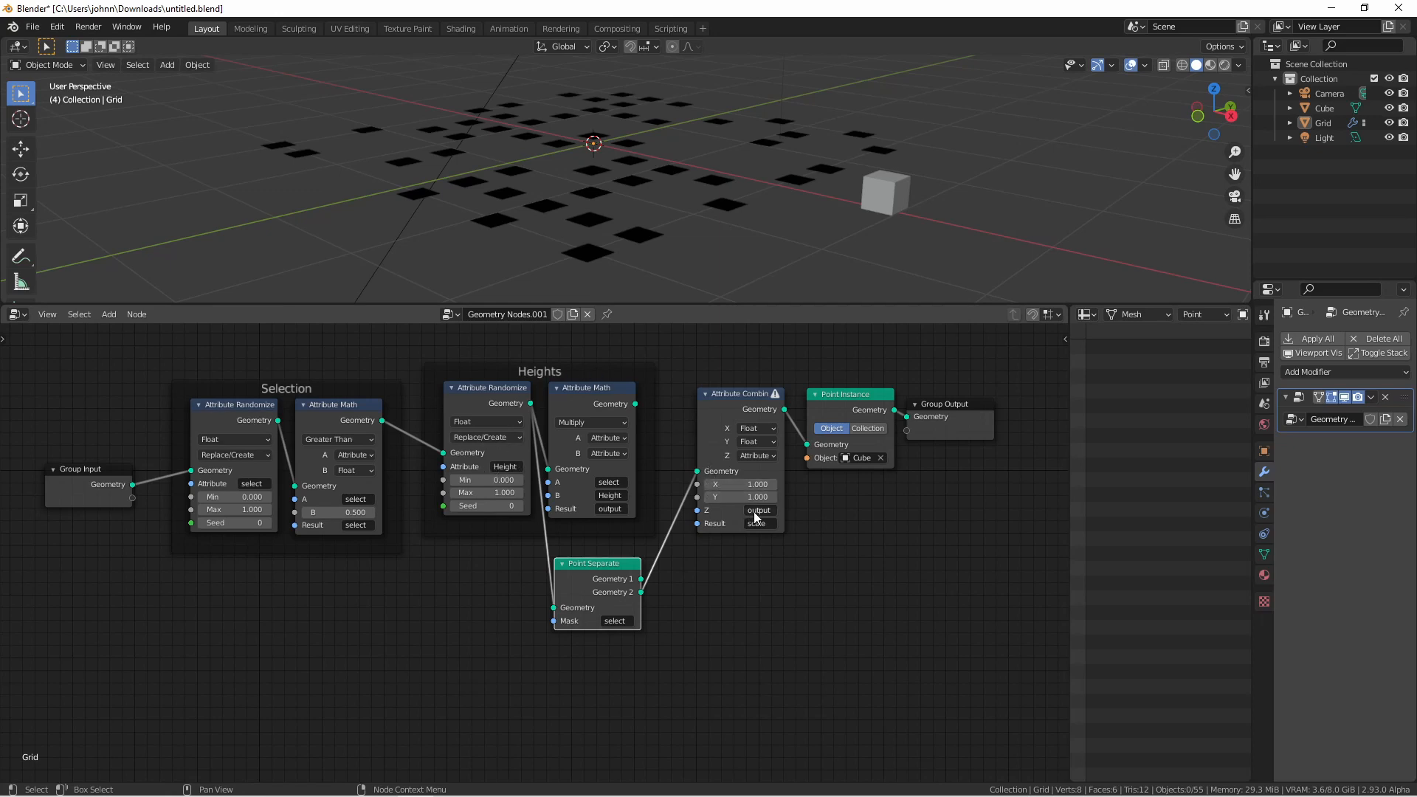
pyautogui.click(755, 522)
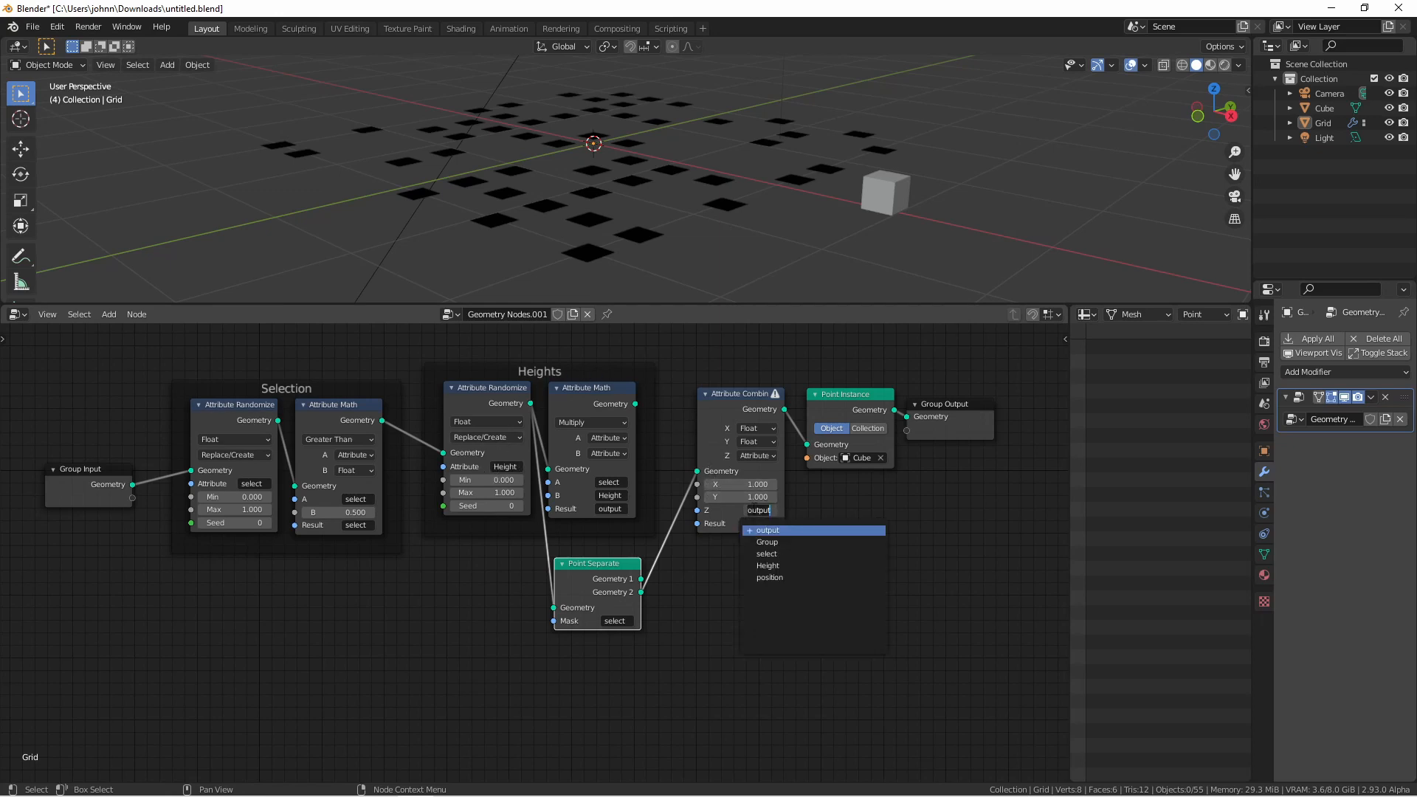
pyautogui.click(766, 566)
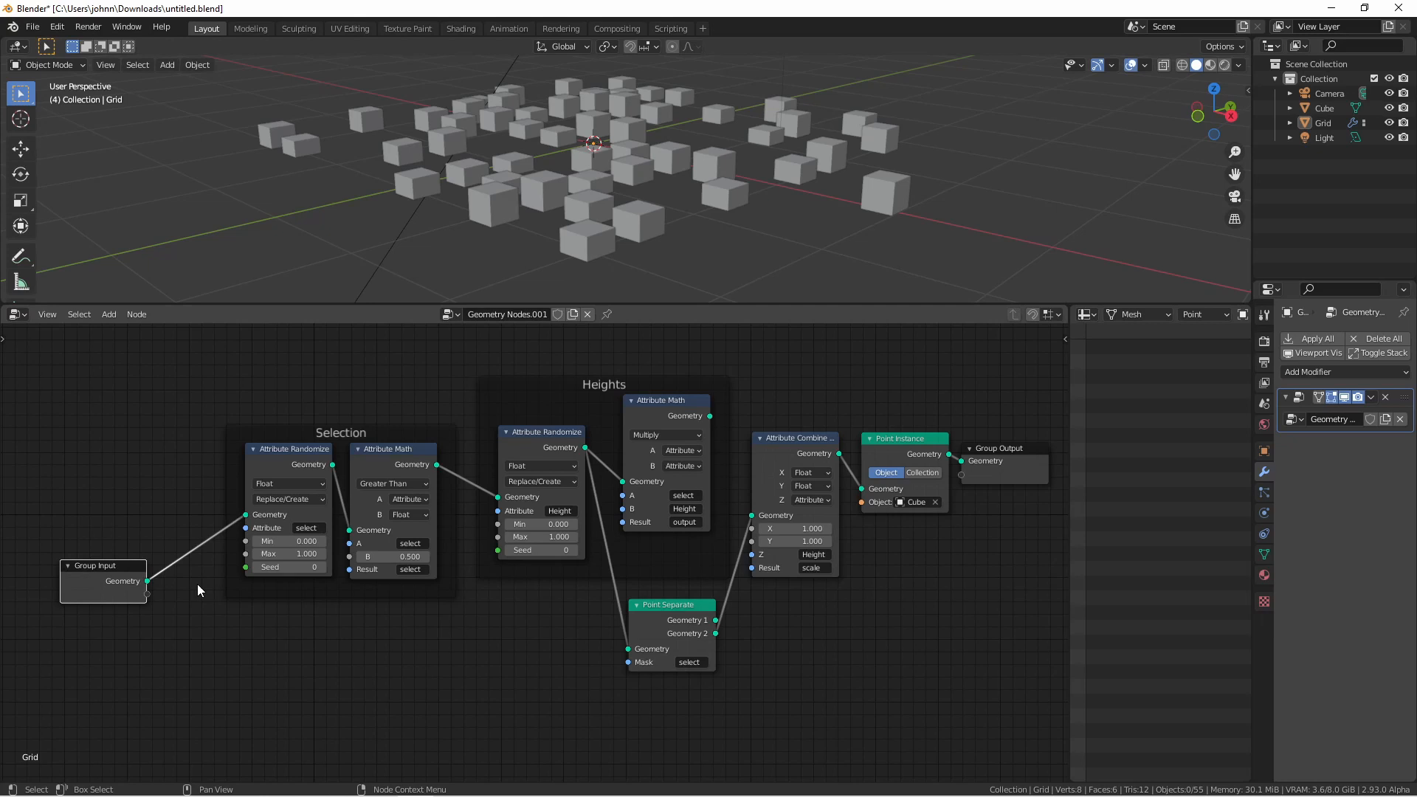
pyautogui.moveTo(317, 611)
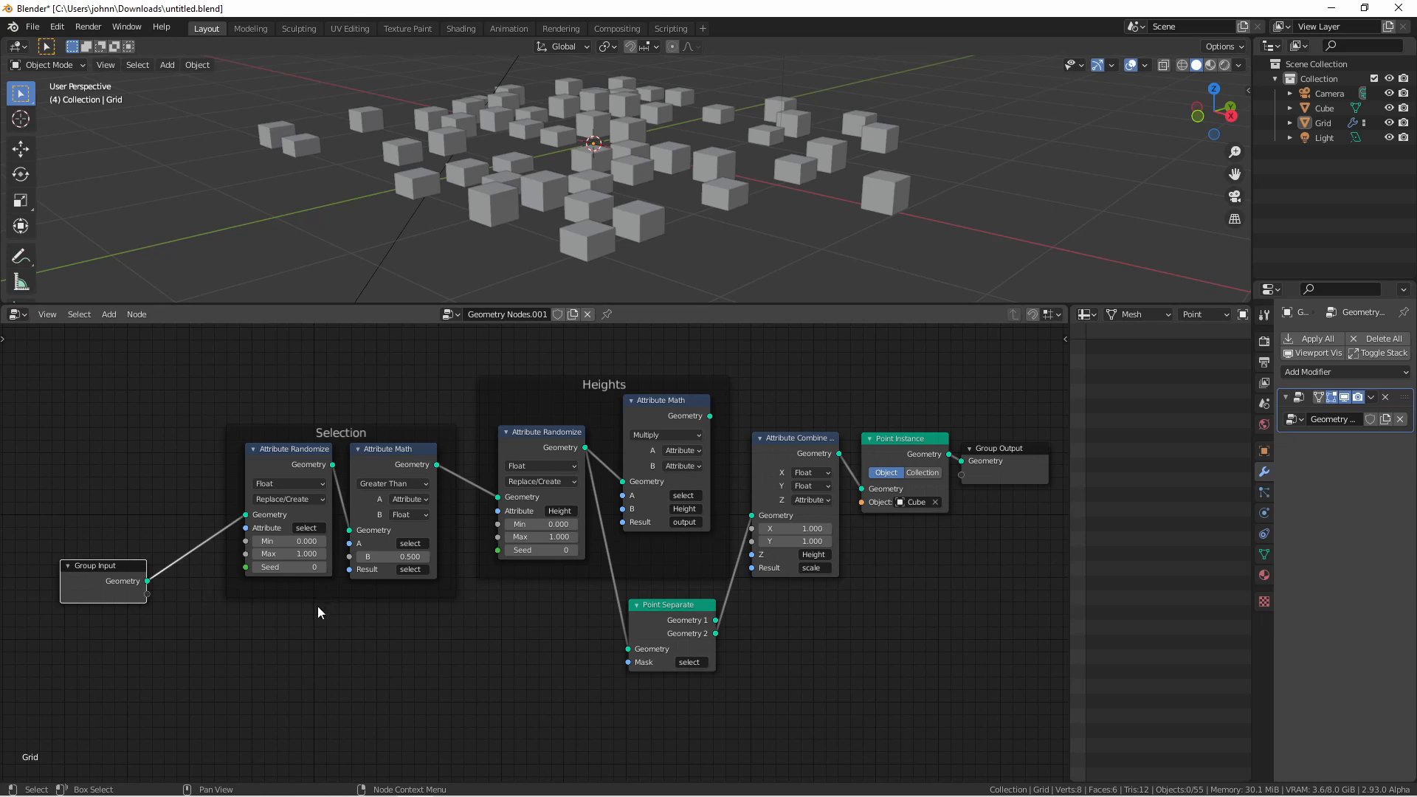
pyautogui.moveTo(327, 604)
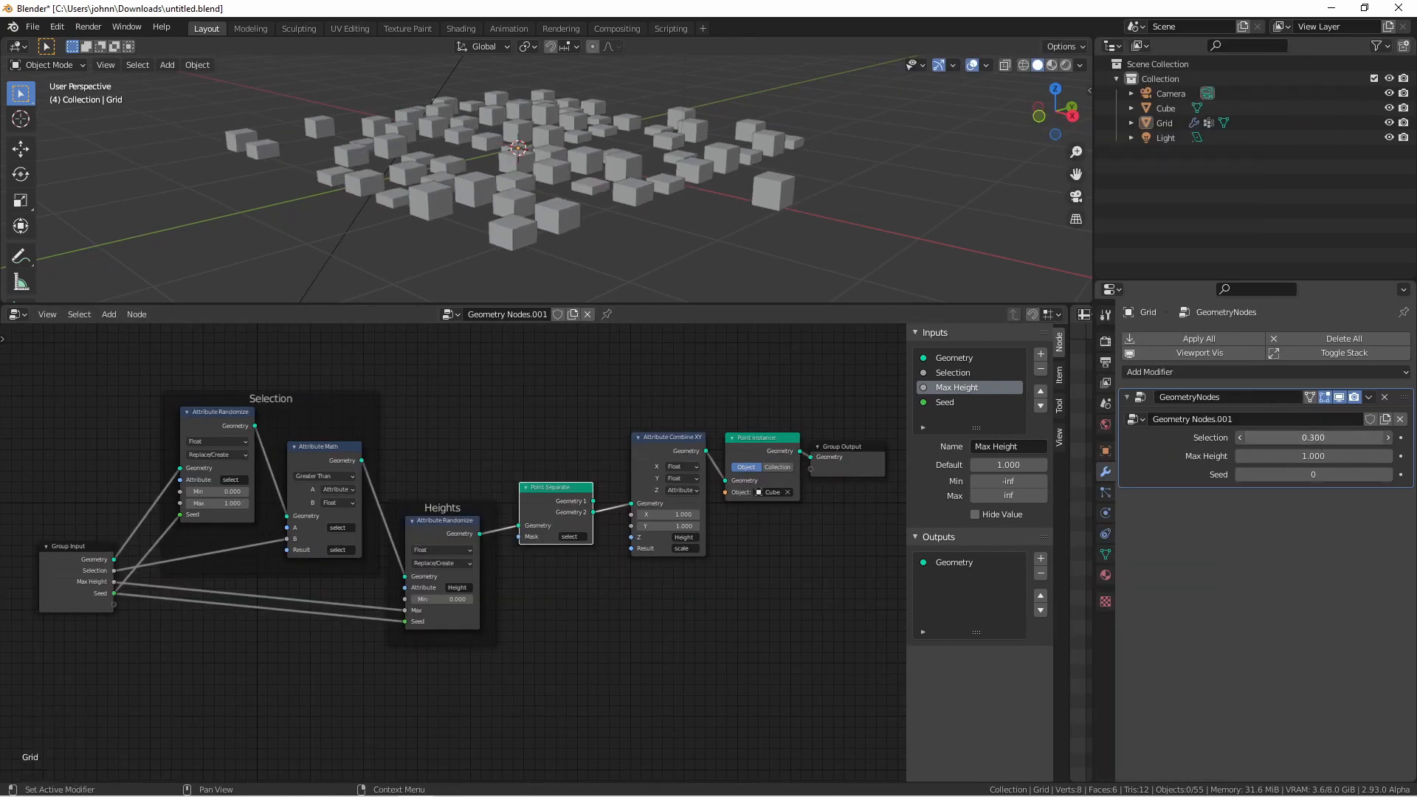
# Step: Adjust the modifier inputs to Selection 0.490, Max Height 2.410 and Seed 32, reshuffling the cube pillars
pyautogui.moveTo(1311, 437); pyautogui.dragTo(1319, 437)
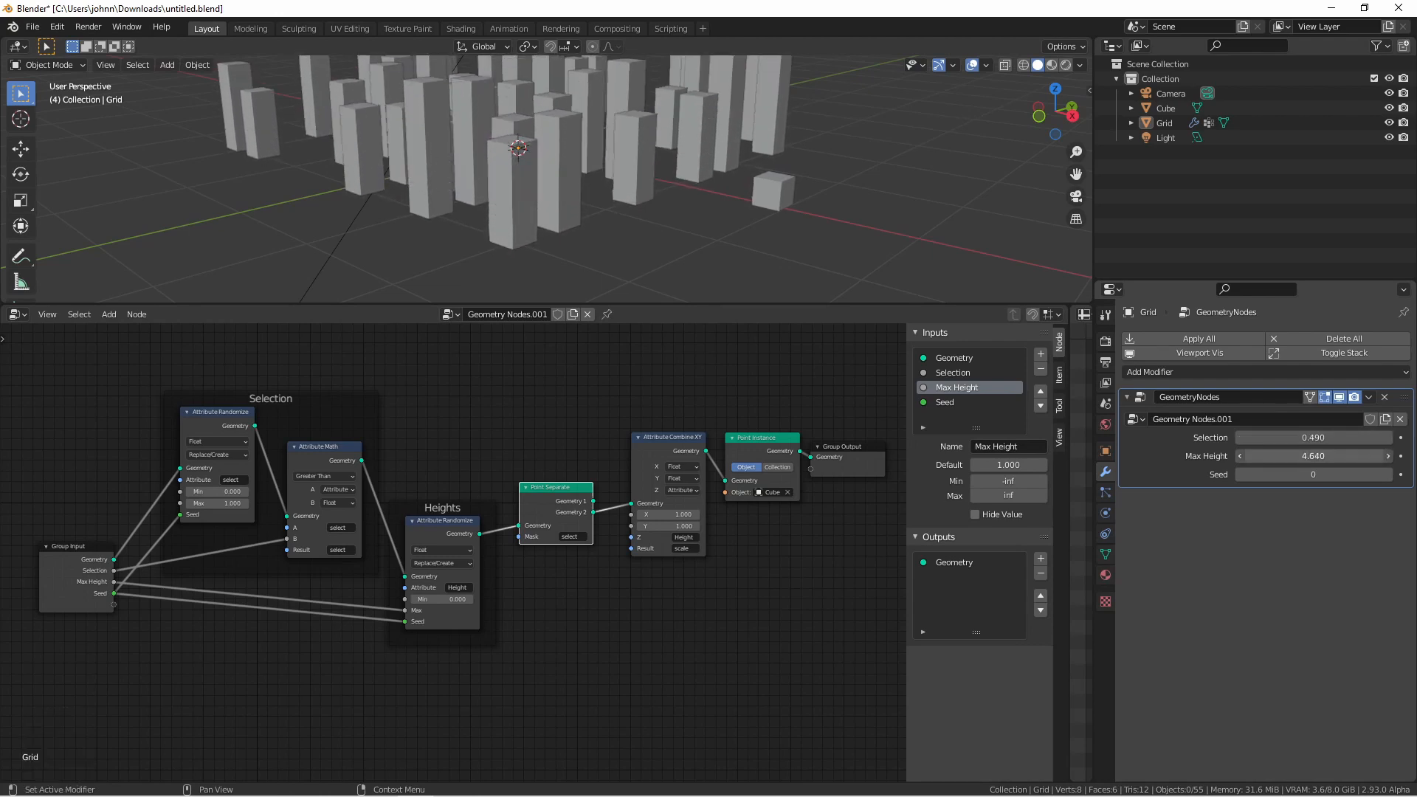
pyautogui.moveTo(1337, 456); pyautogui.dragTo(1311, 456)
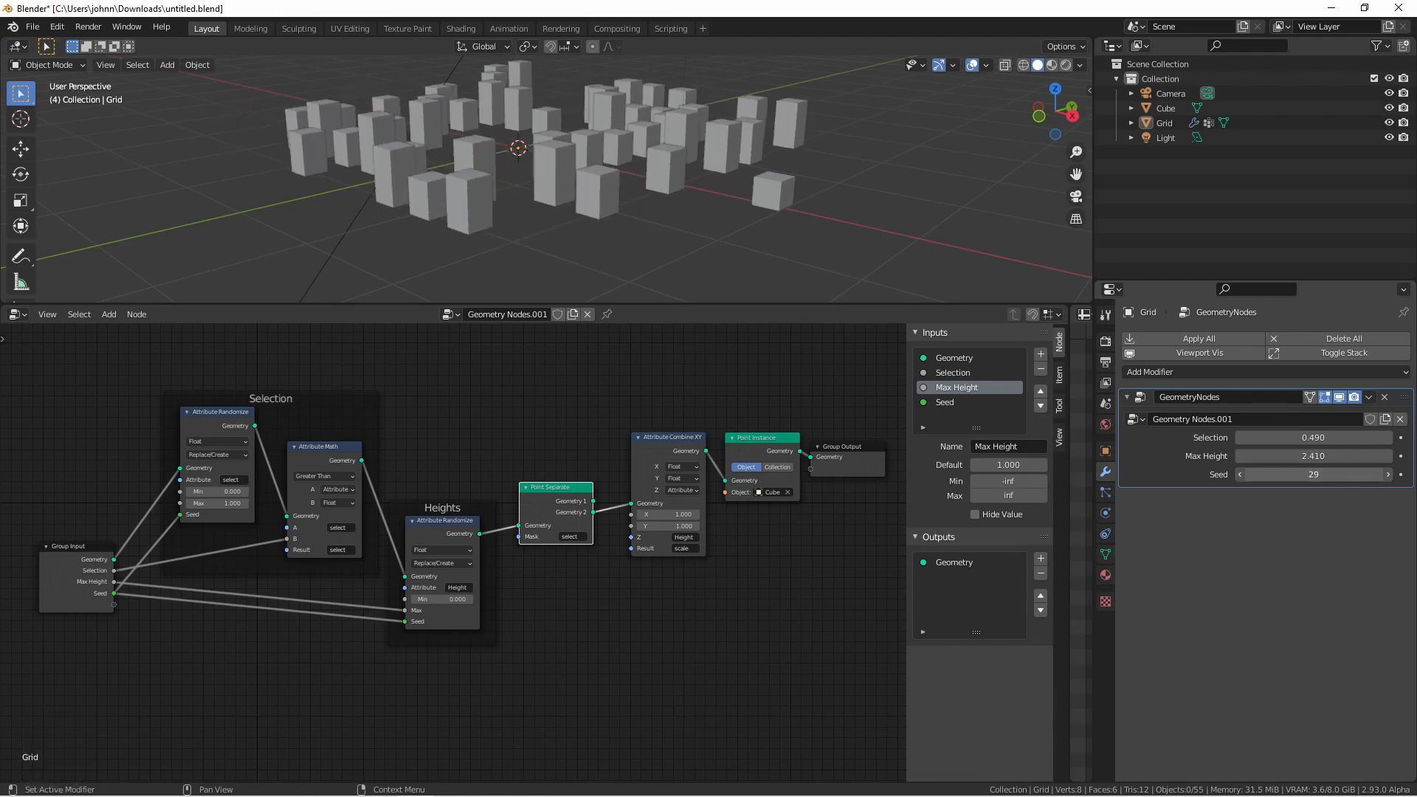
pyautogui.click(1314, 473)
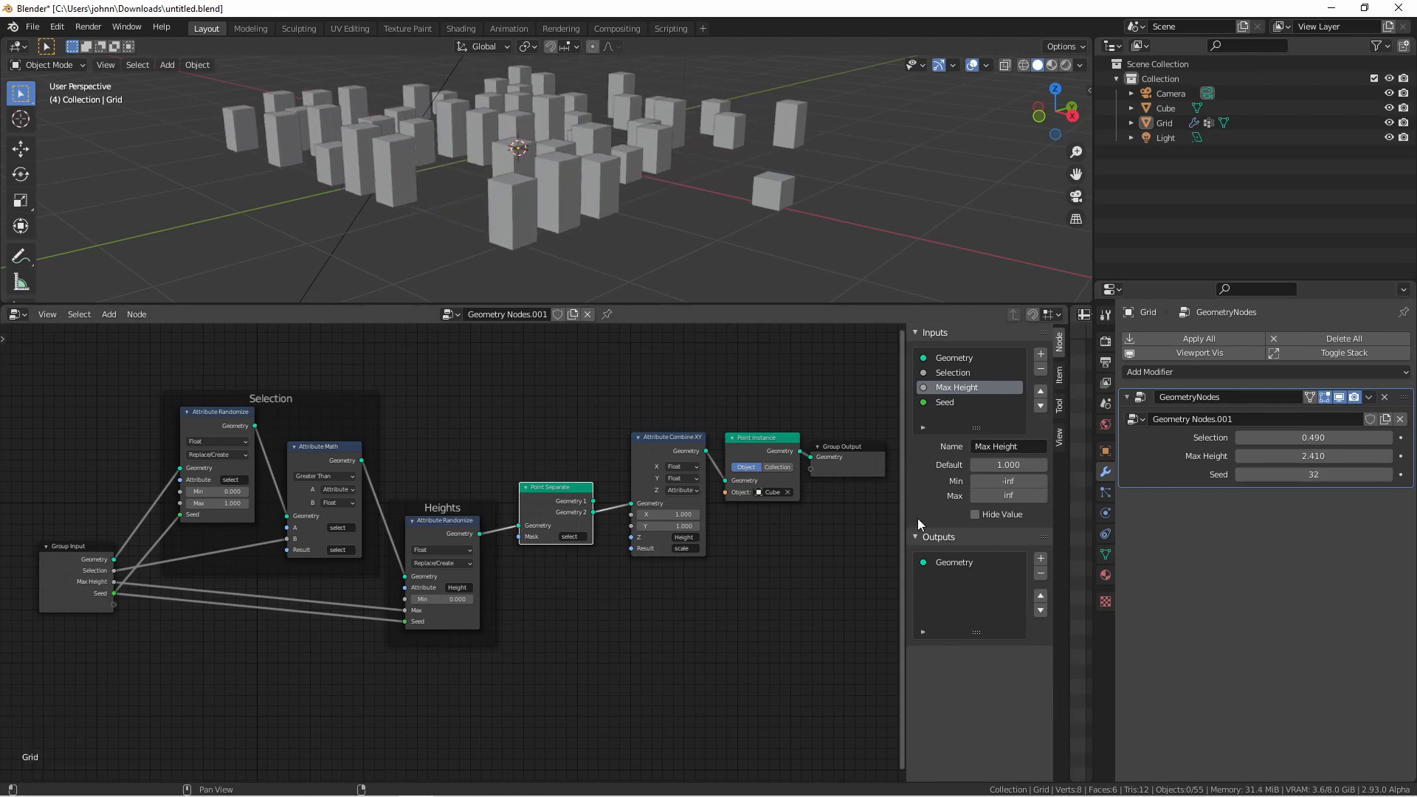